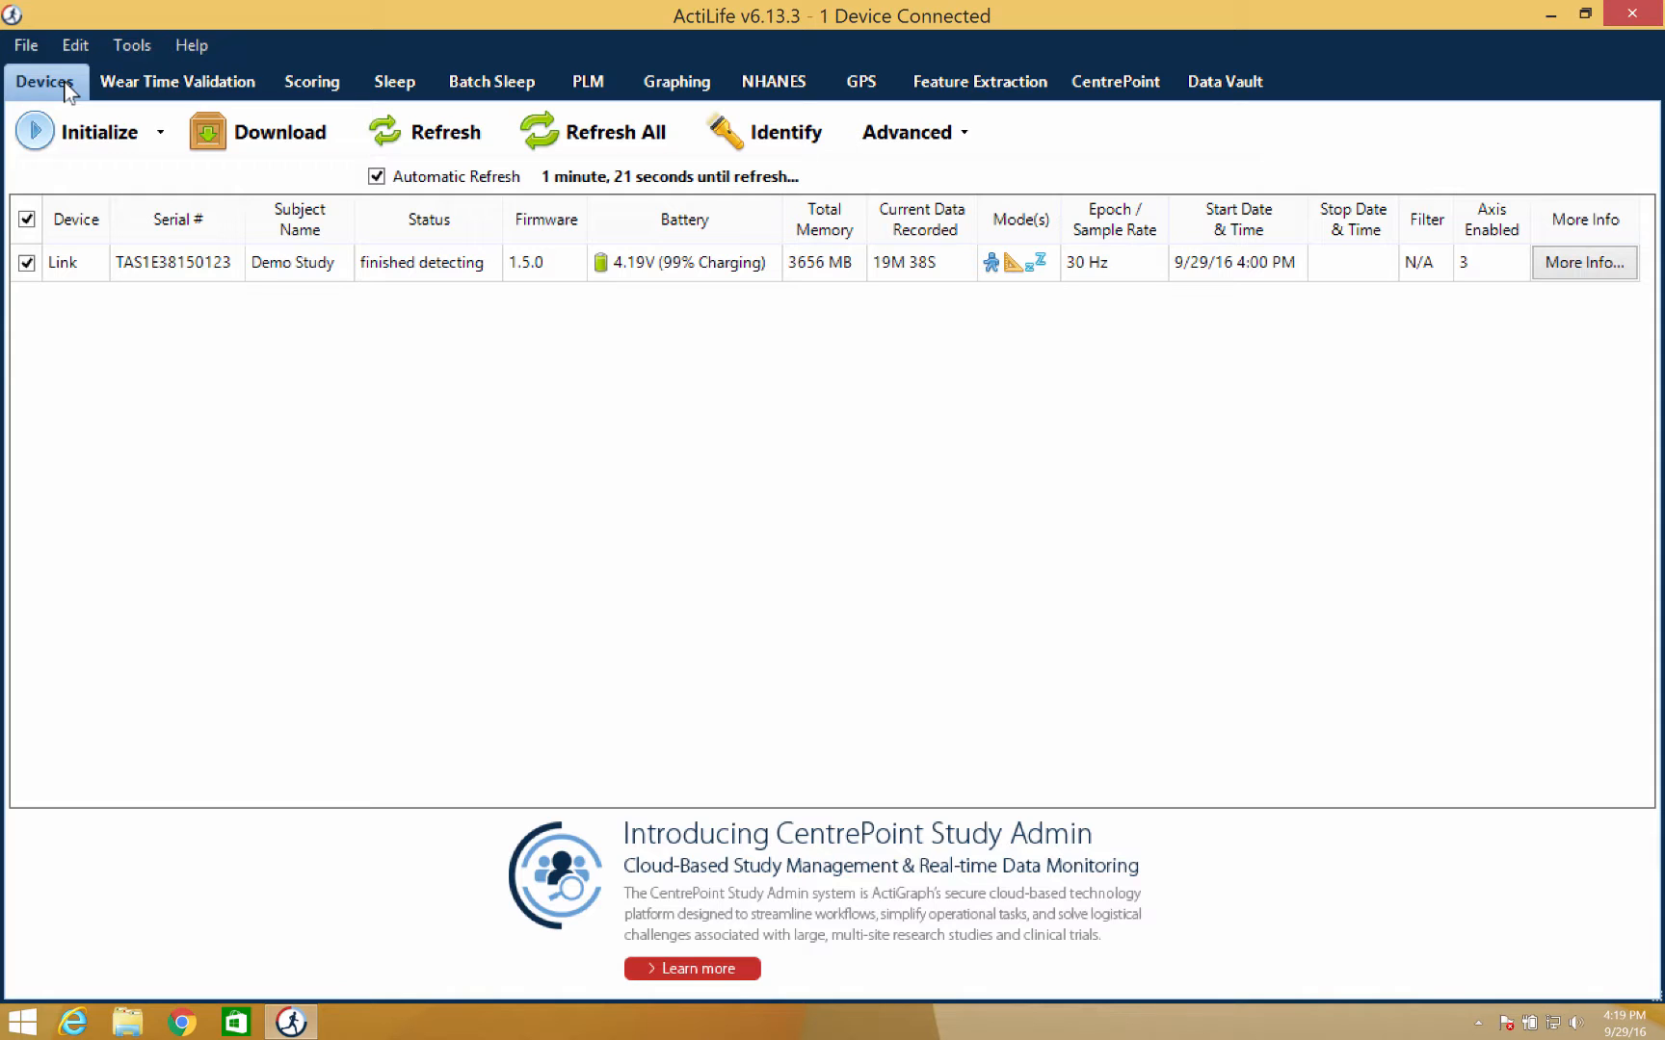
pyautogui.moveTo(106, 222)
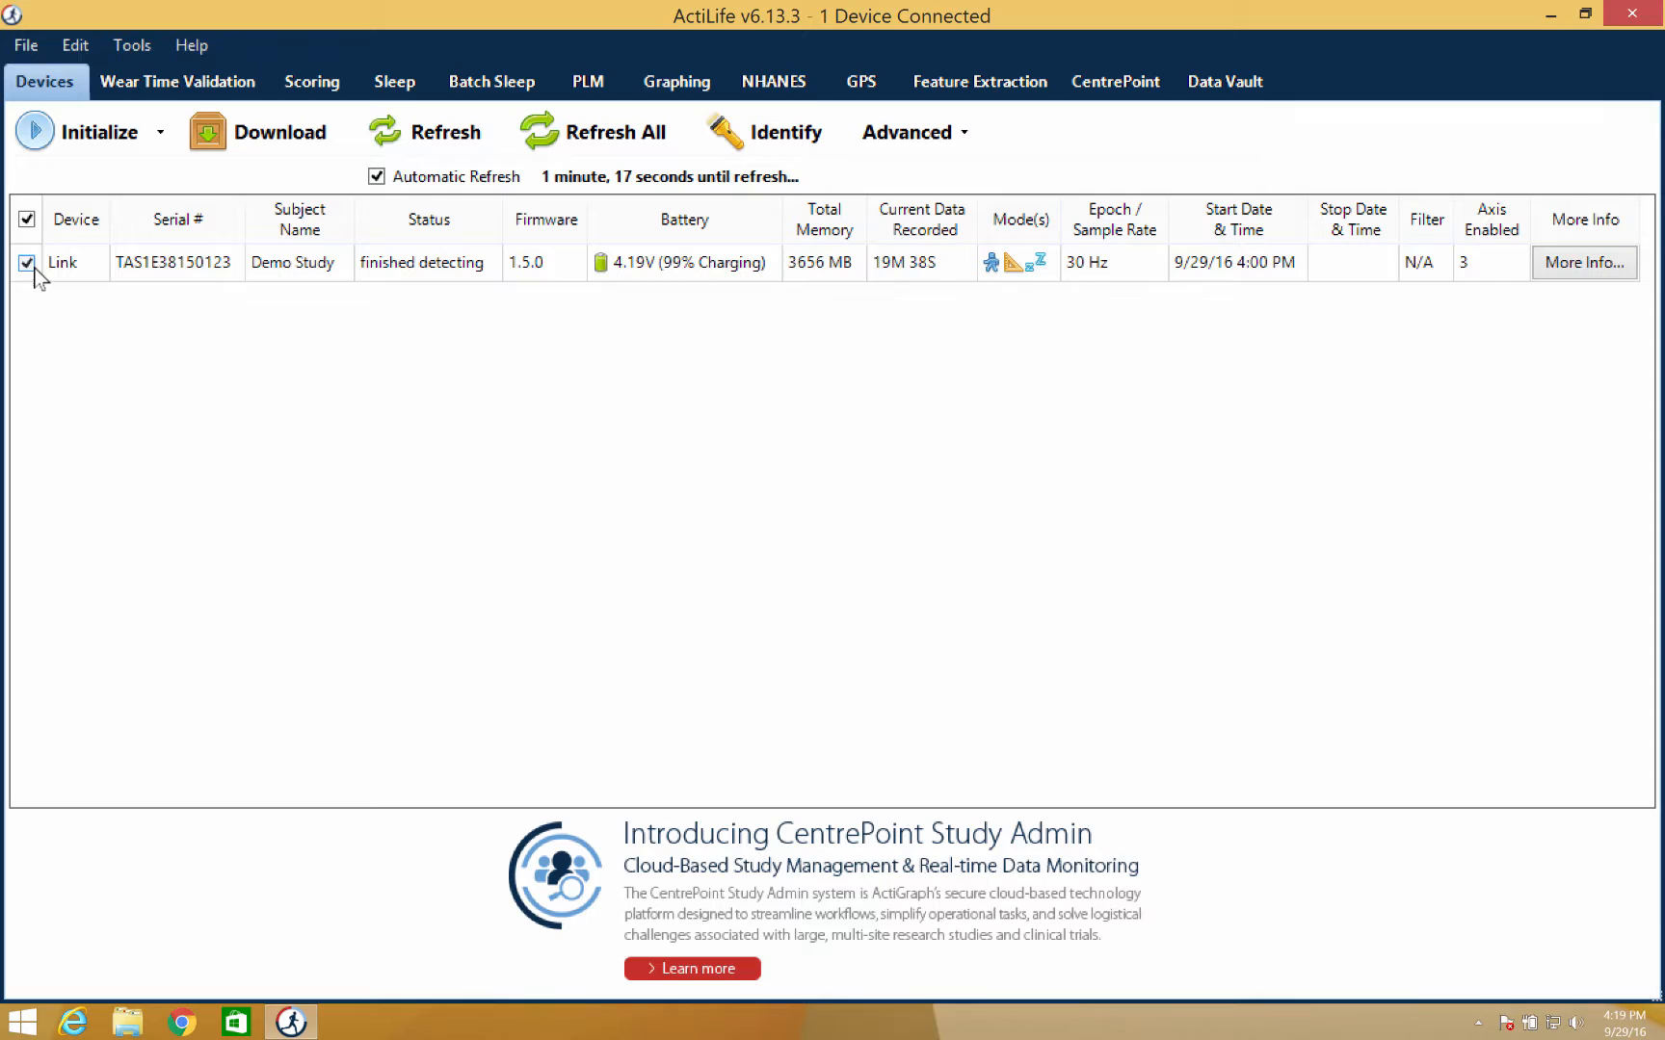
pyautogui.moveTo(63, 147)
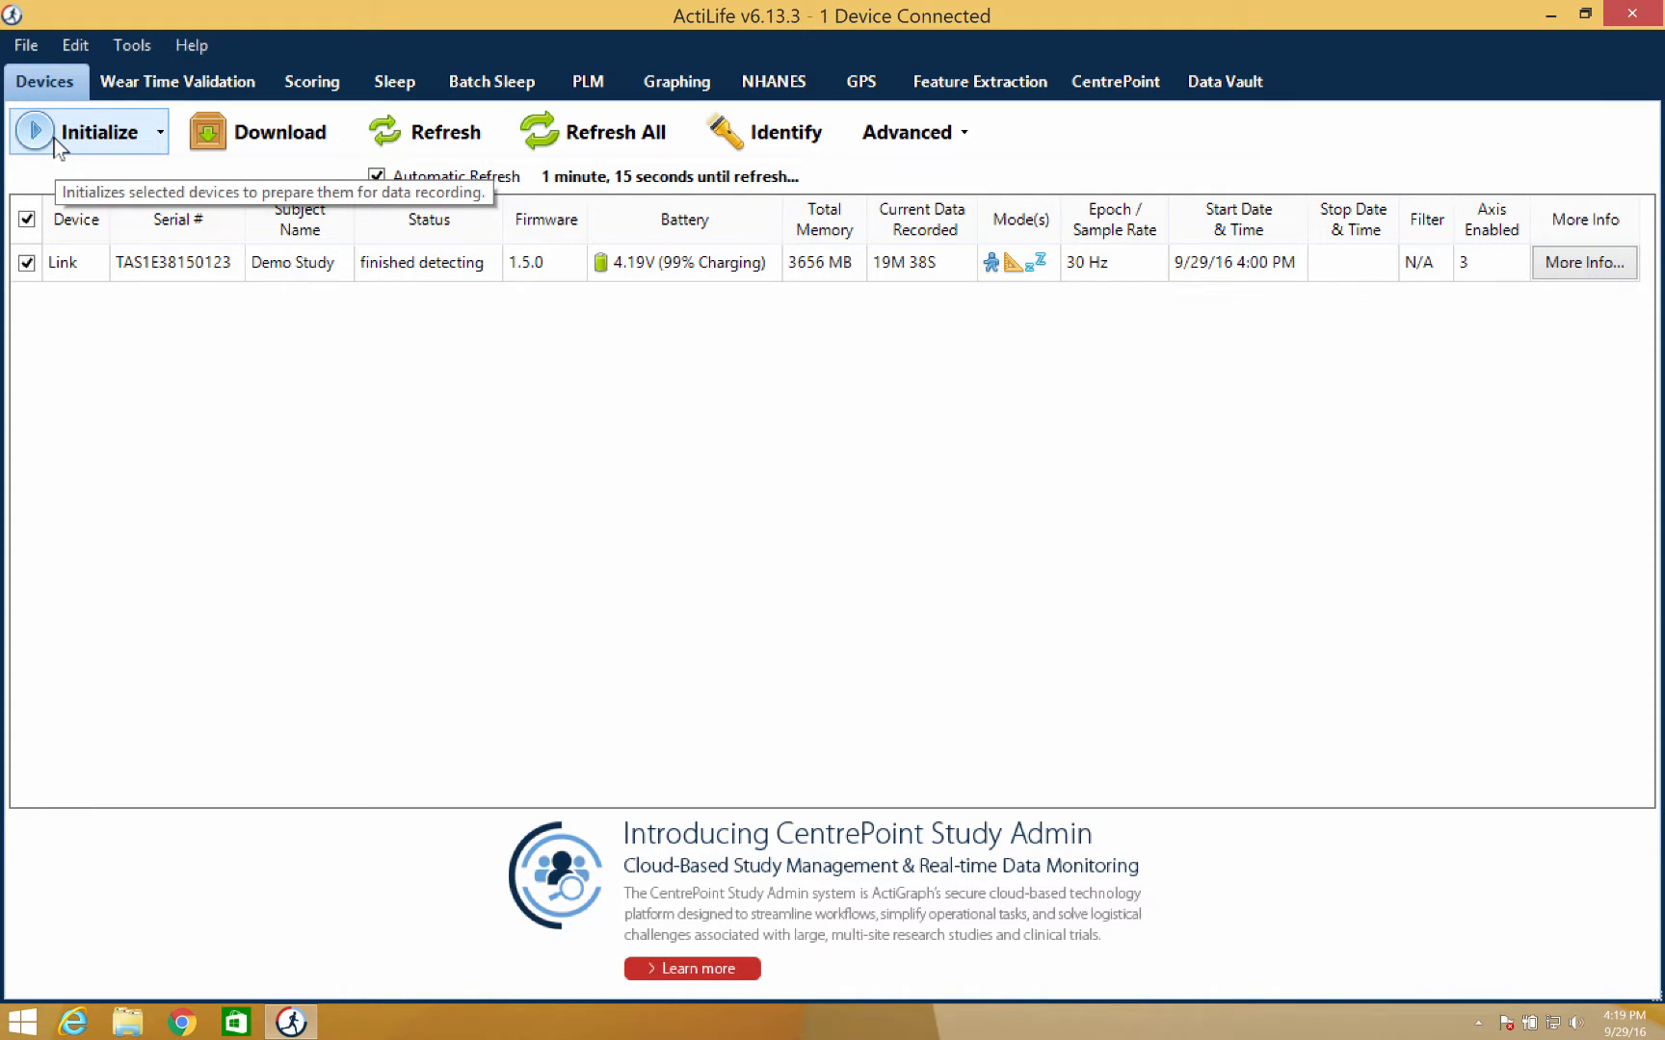
# Step: Start a Regular Initialization of the connected Link device from the Initialize menu
pyautogui.click(160, 131)
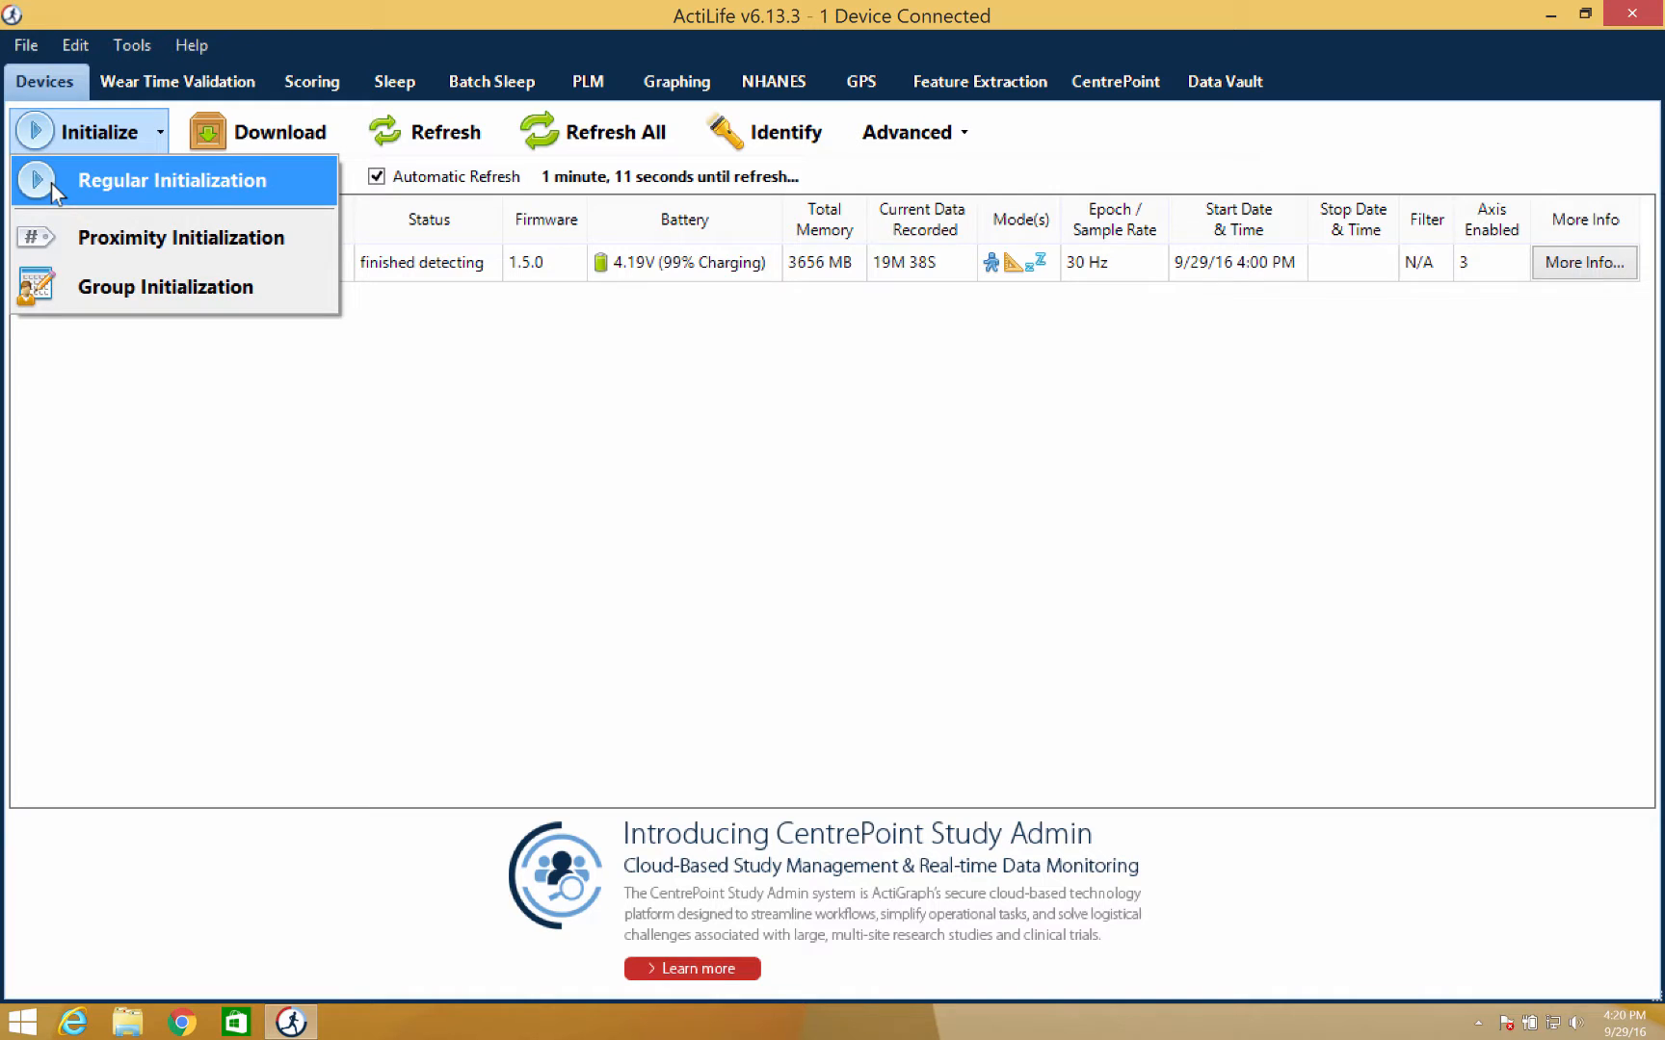
pyautogui.click(172, 181)
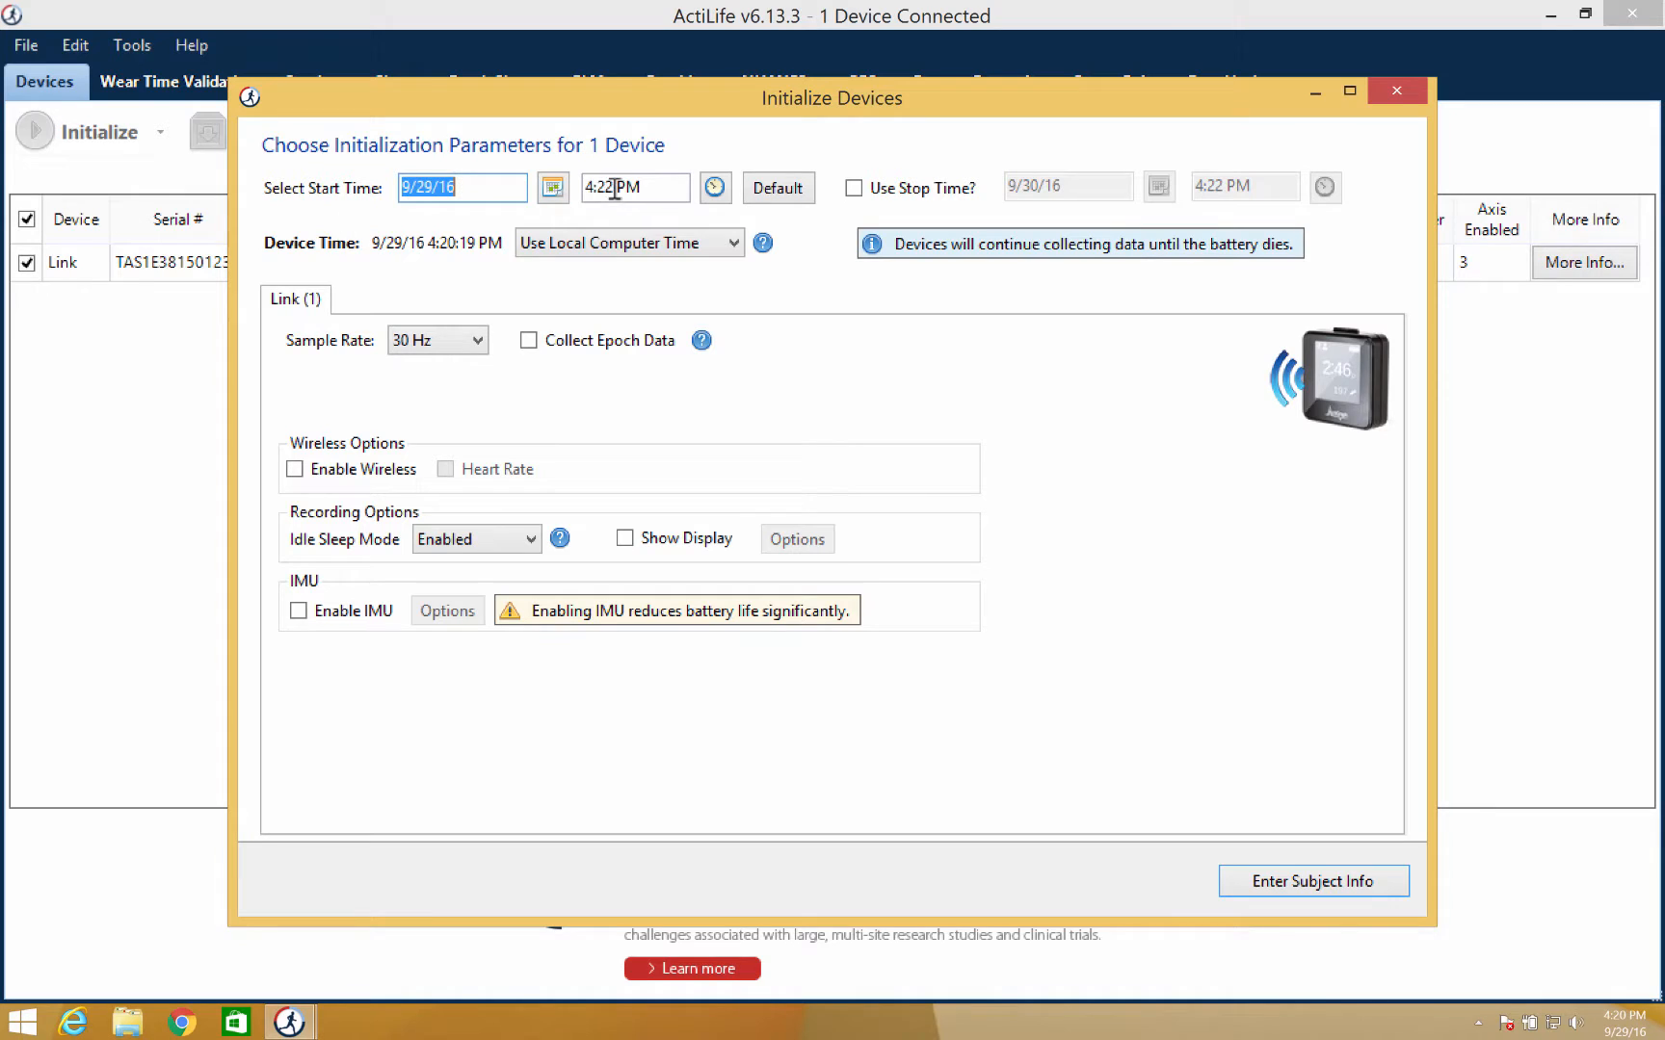
# Step: Set start time 4:30 PM on 9/29/16 and enable a stop time, moving the stop-date calendar to October
pyautogui.click(617, 189)
pyautogui.write('30')
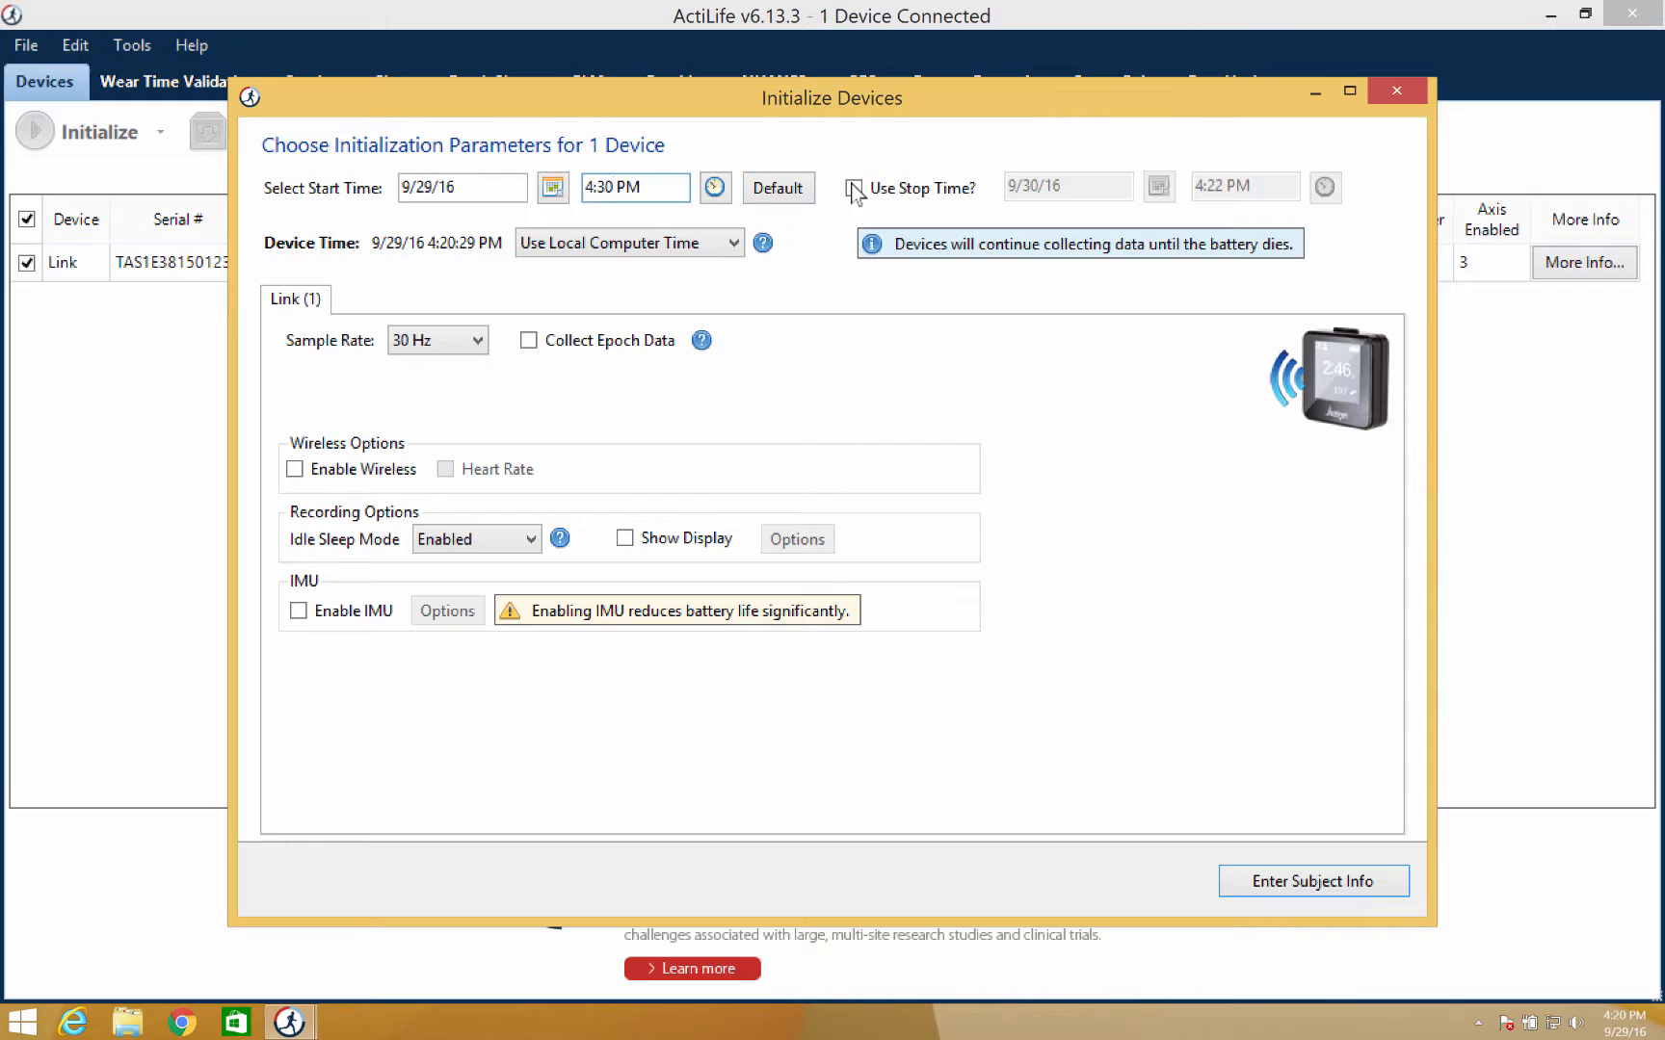
pyautogui.click(852, 189)
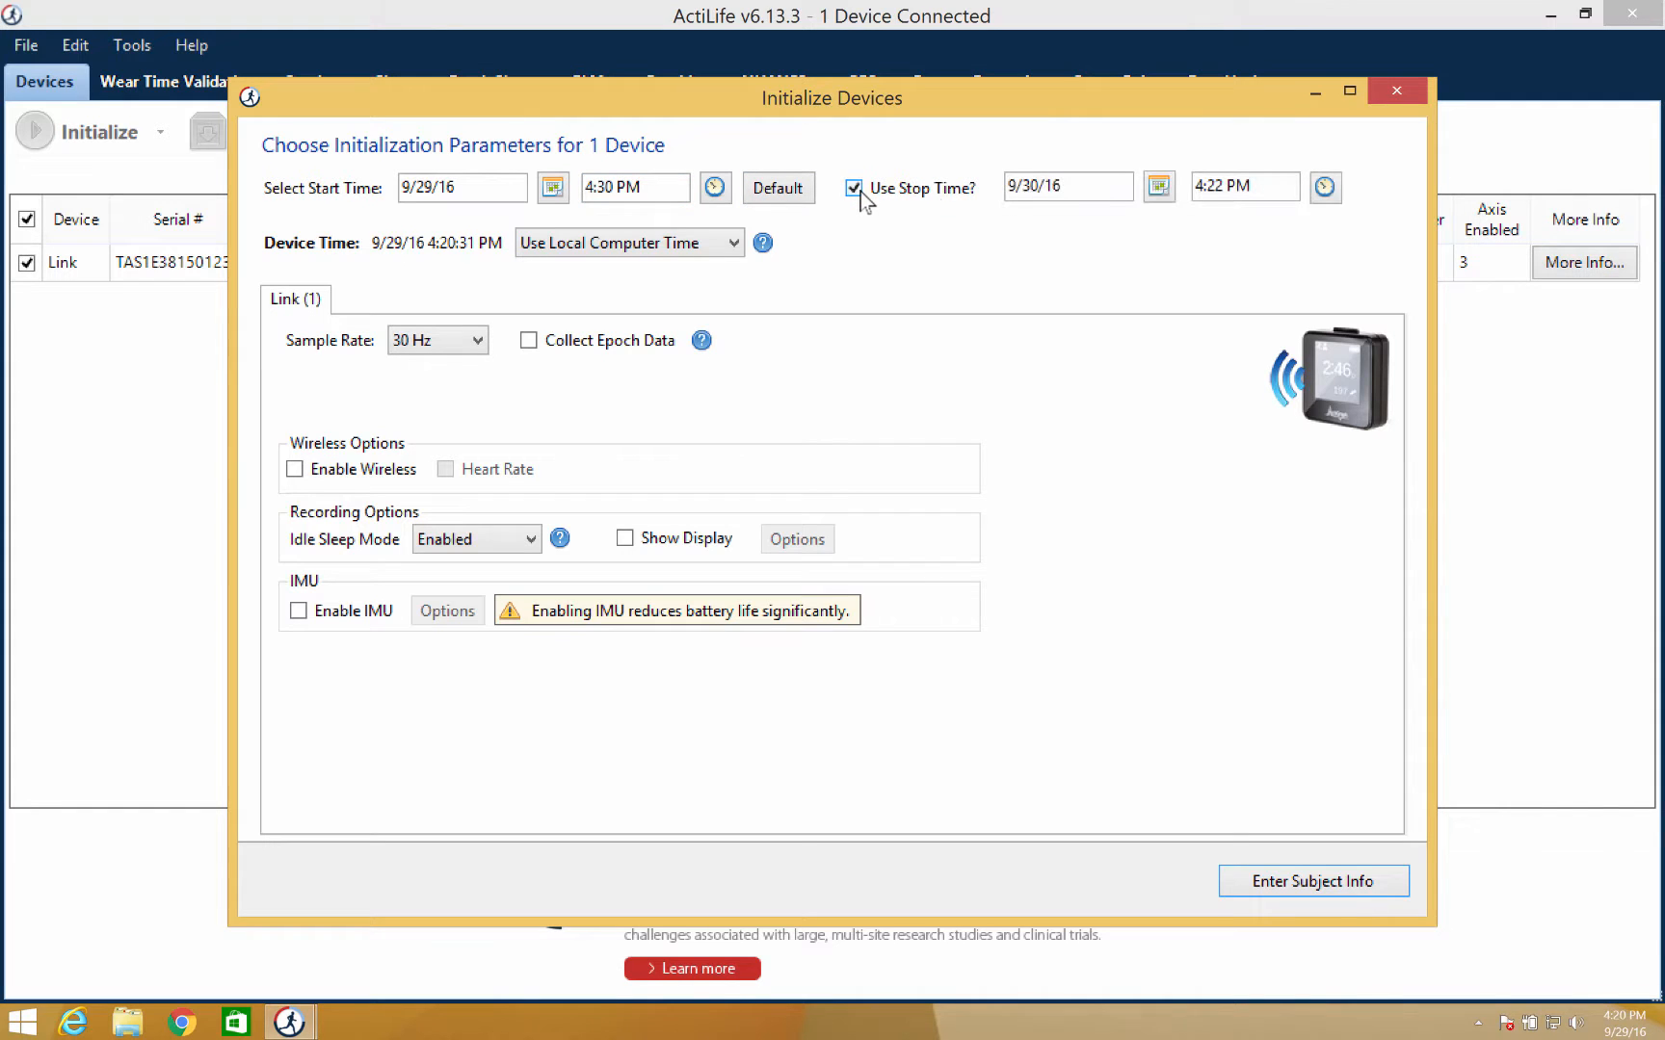
pyautogui.click(1158, 187)
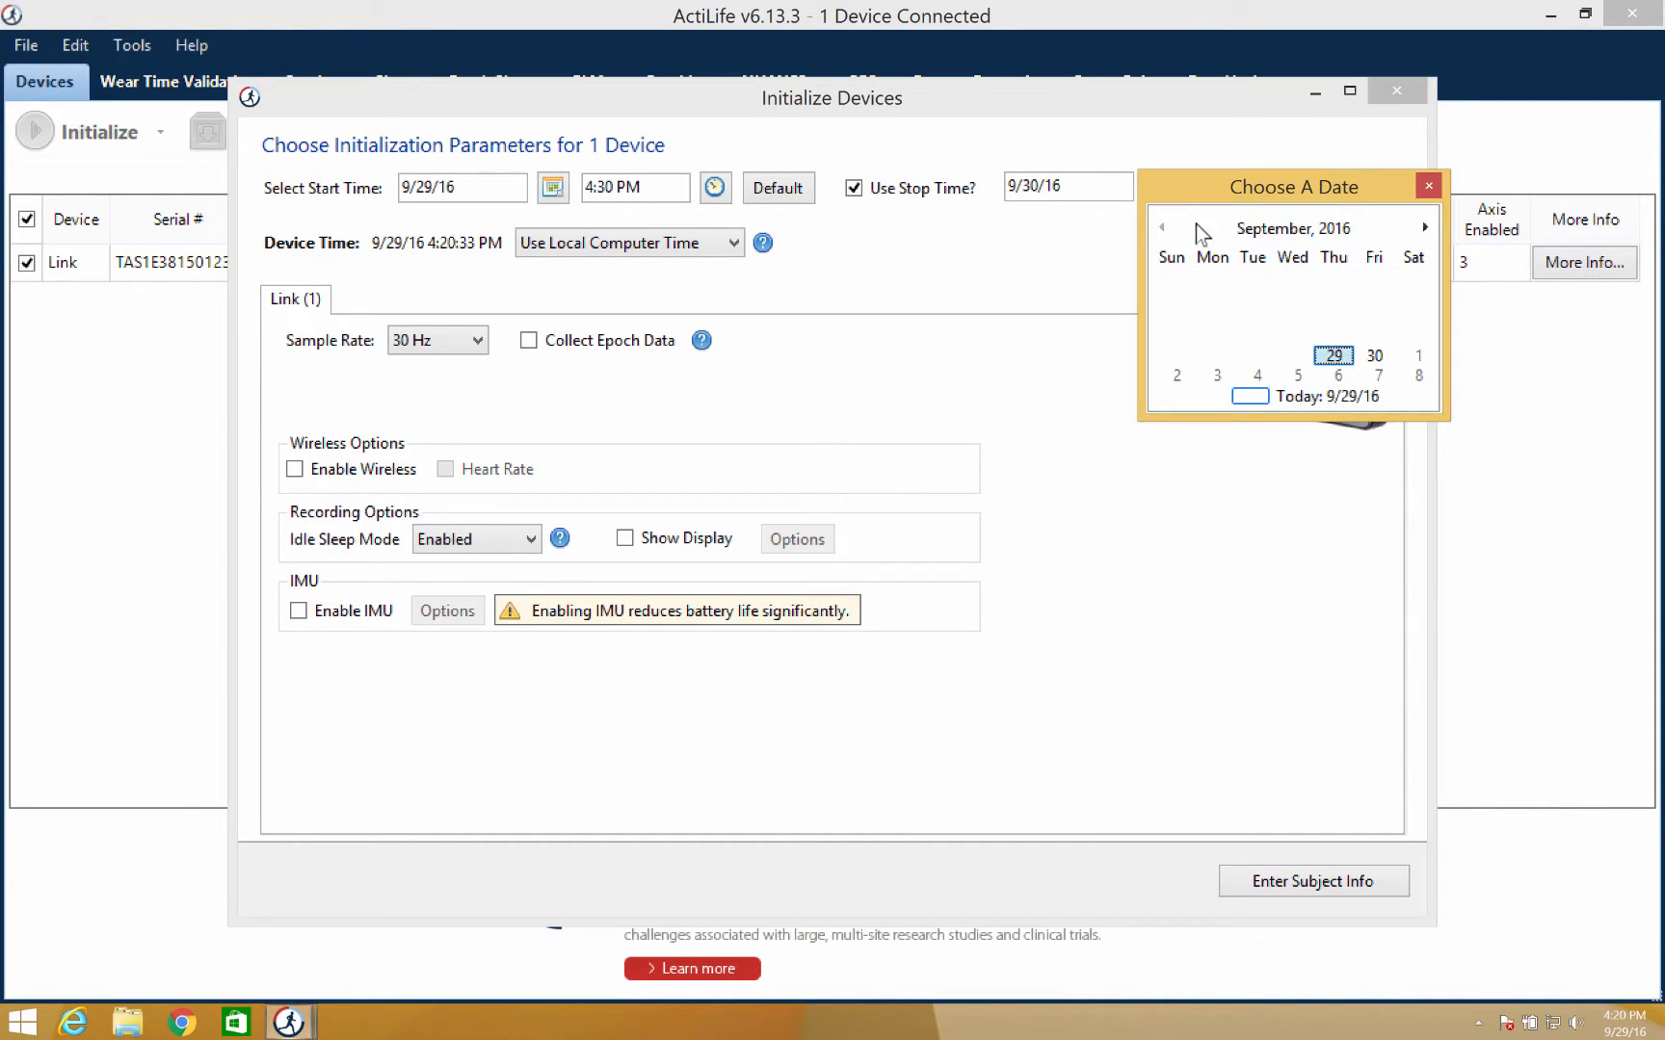
pyautogui.click(1424, 227)
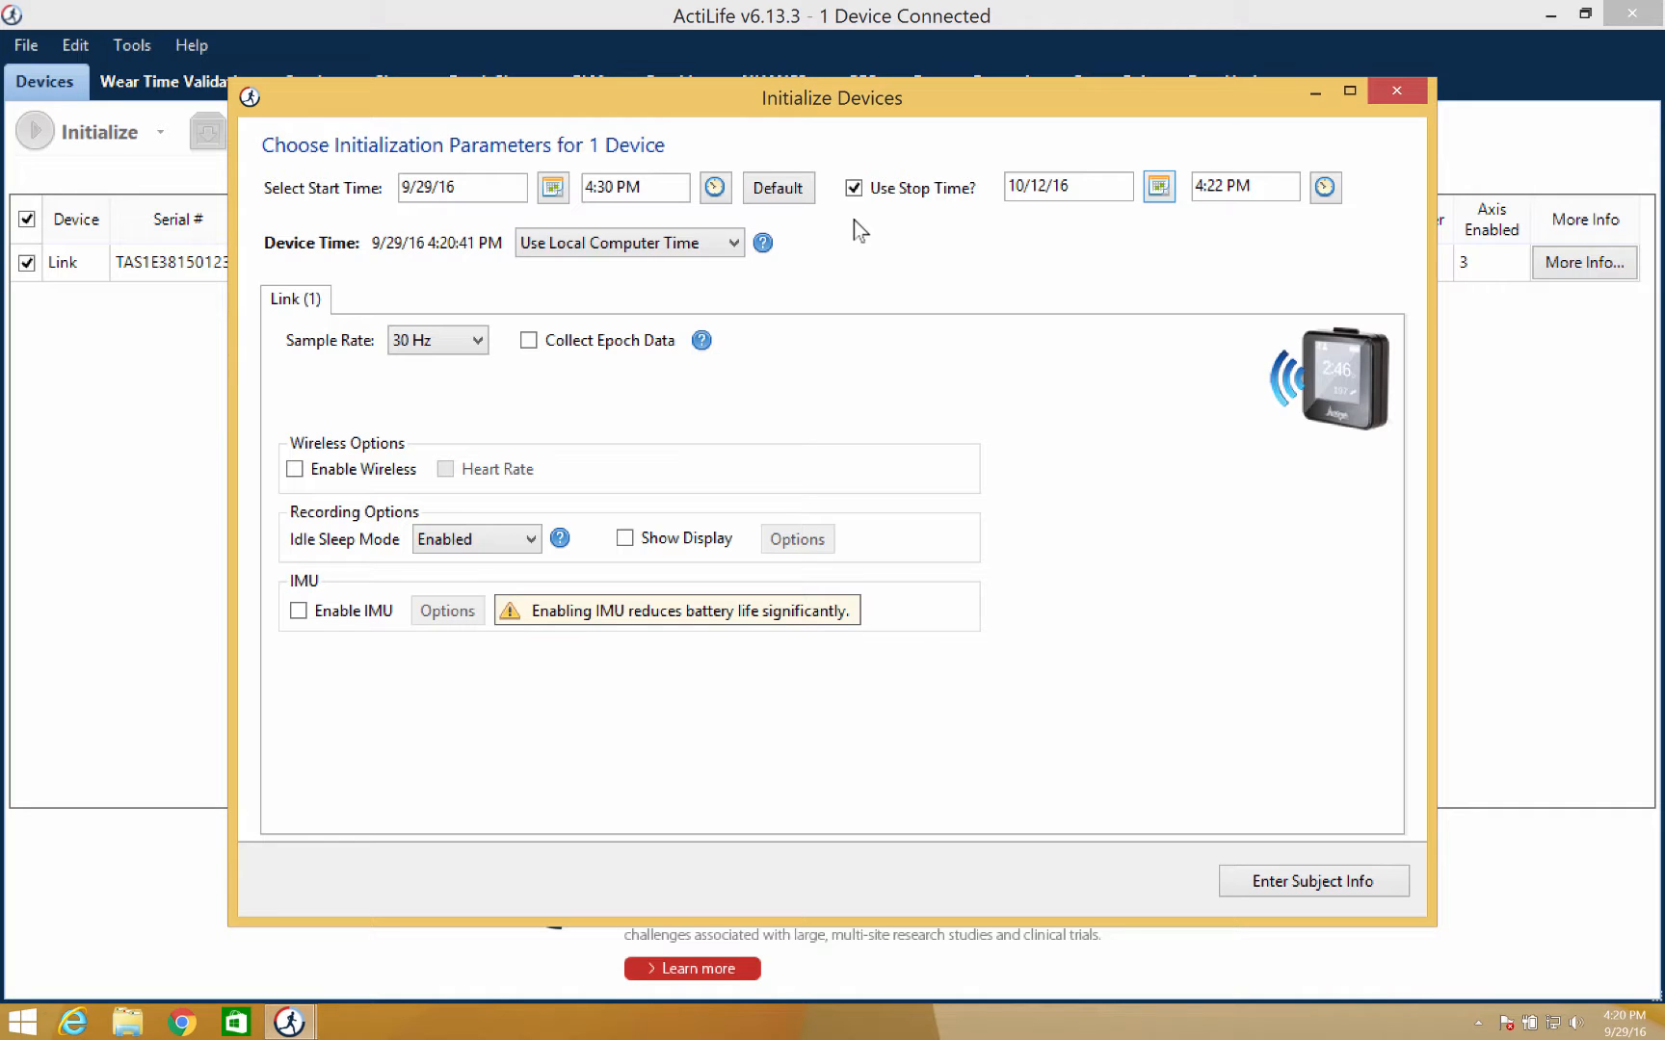
pyautogui.moveTo(713, 338)
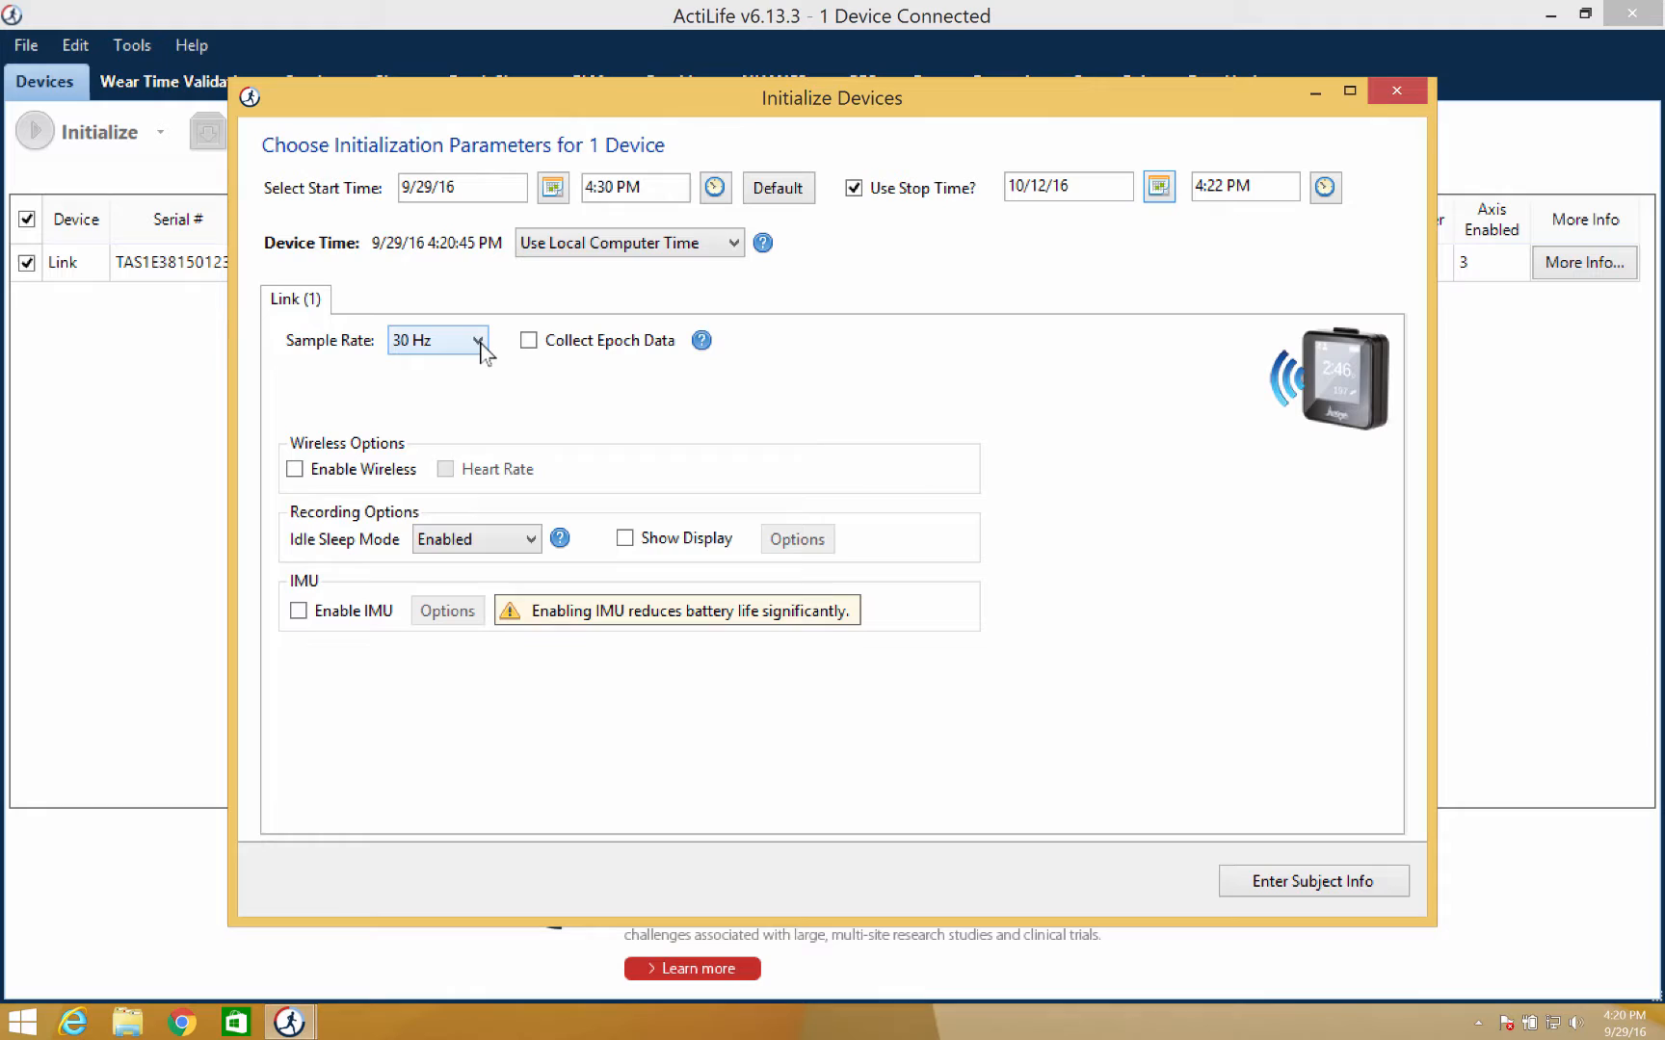
pyautogui.click(478, 341)
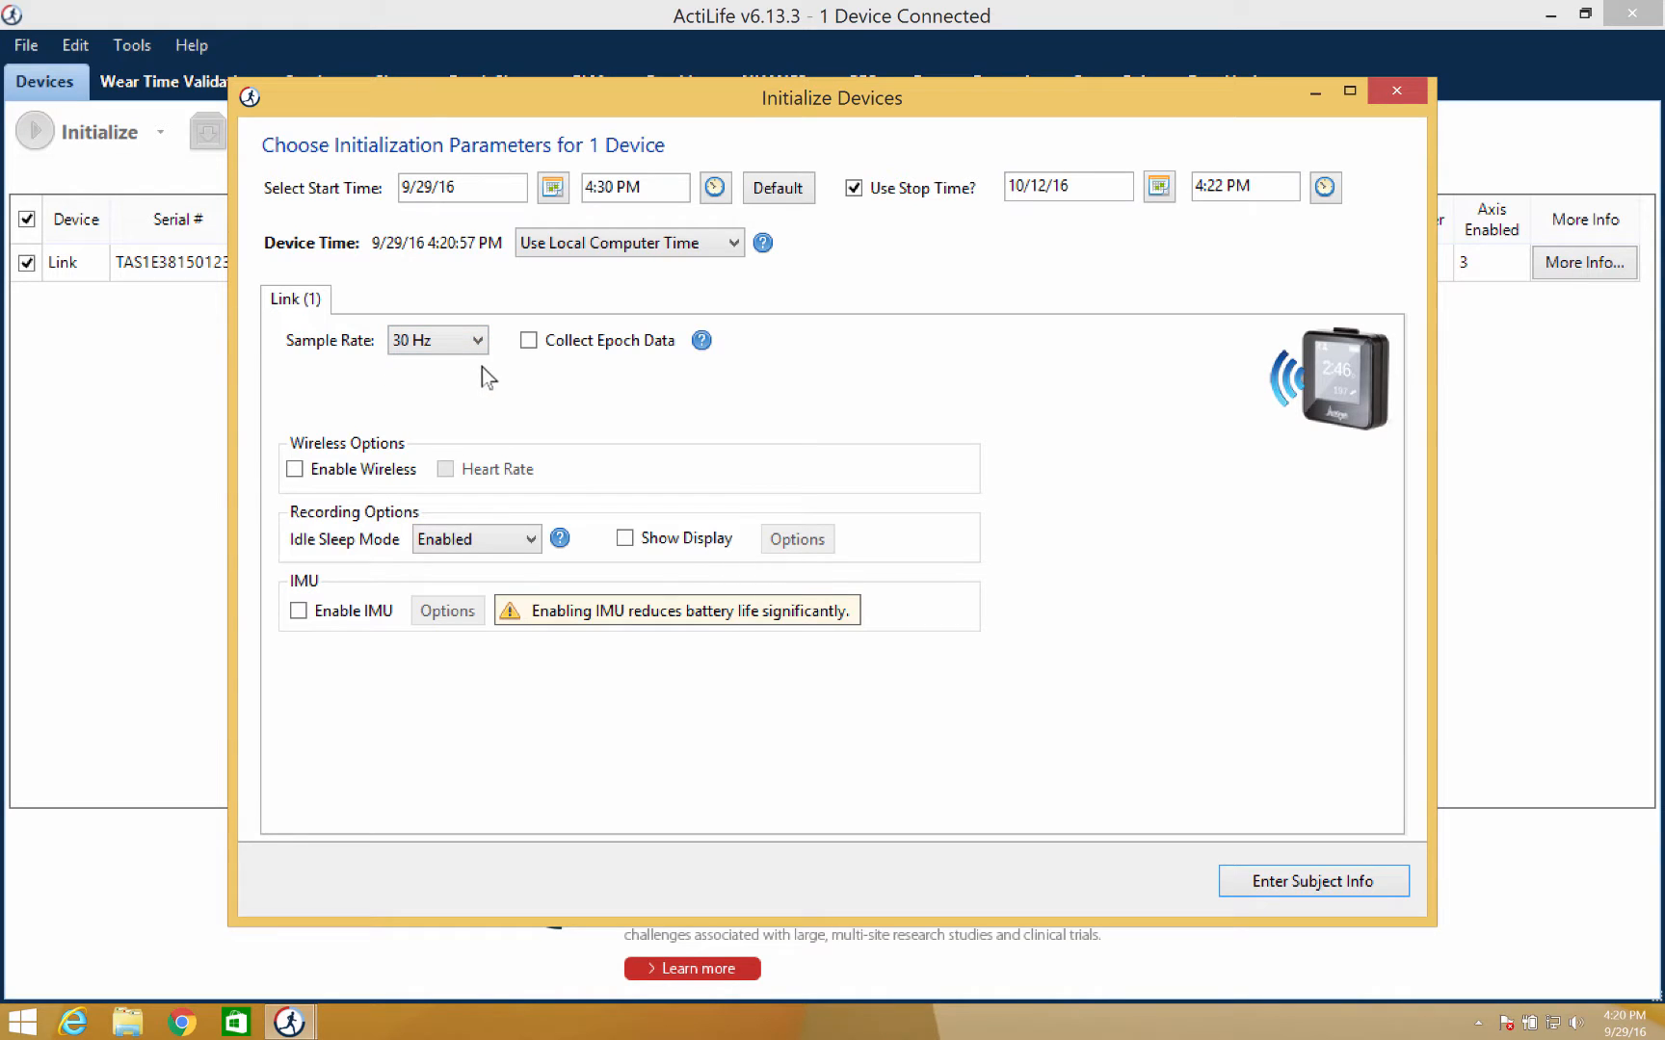
pyautogui.moveTo(524, 368)
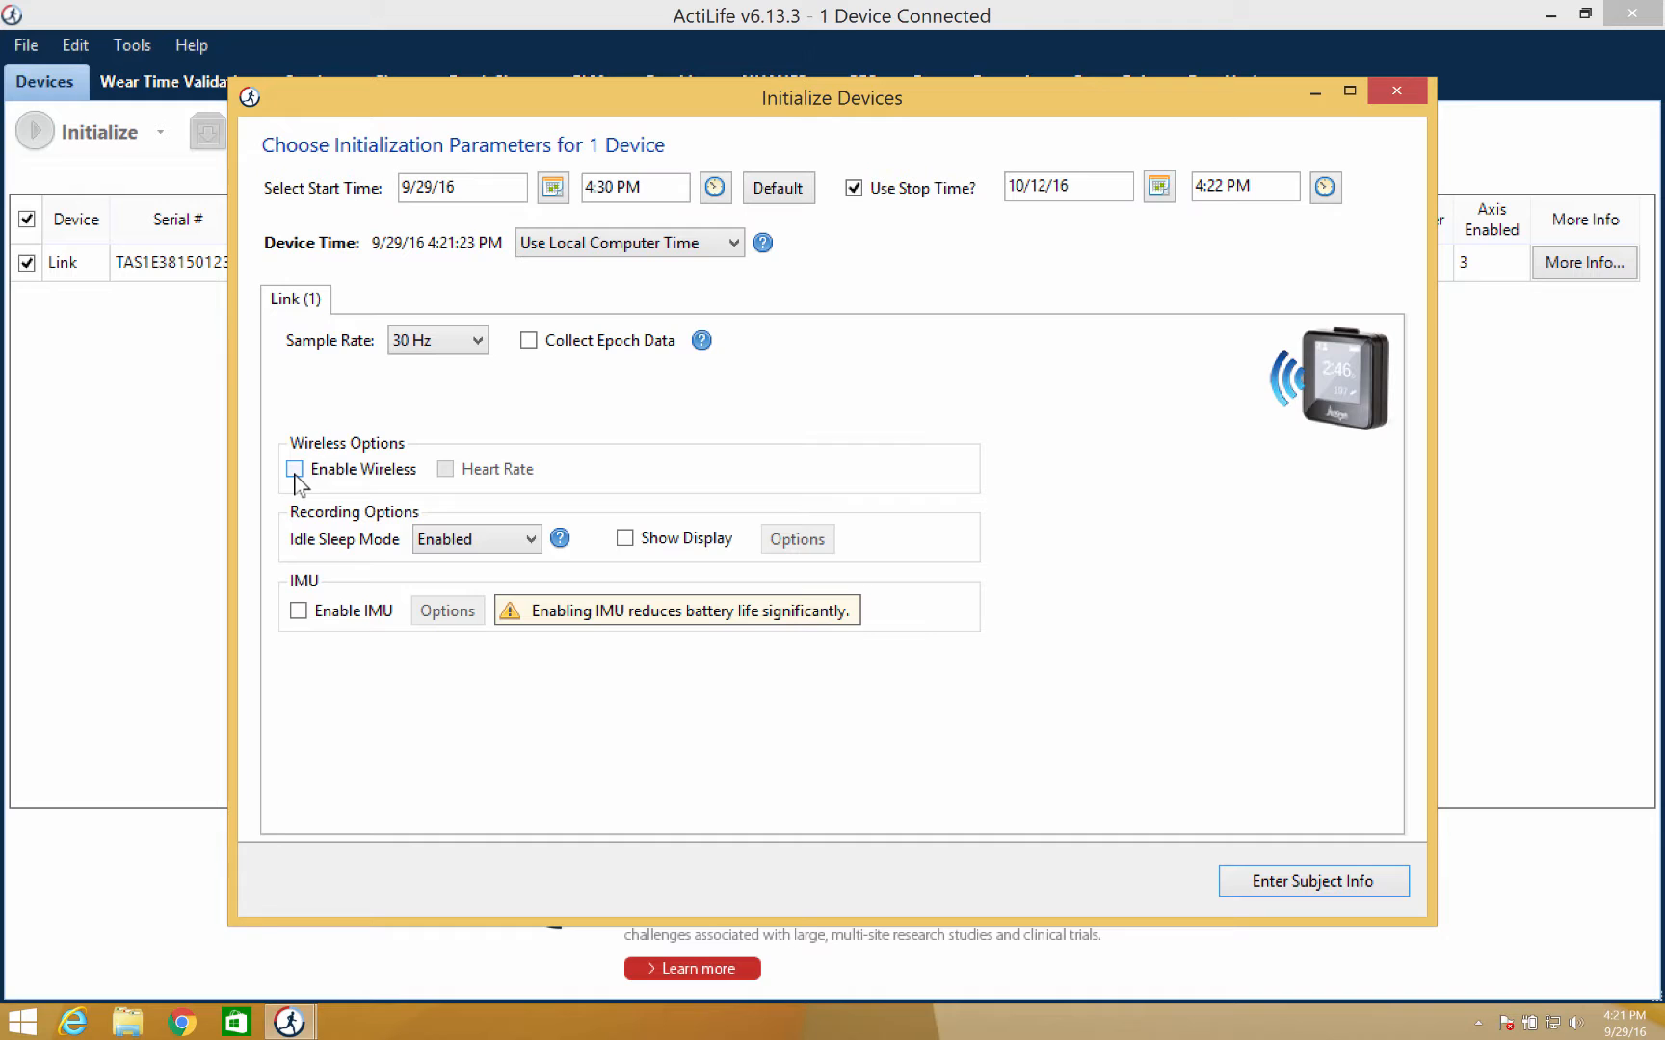
# Step: Enable wireless, heart rate recording and the on-device display, then bring up its display options
pyautogui.click(295, 470)
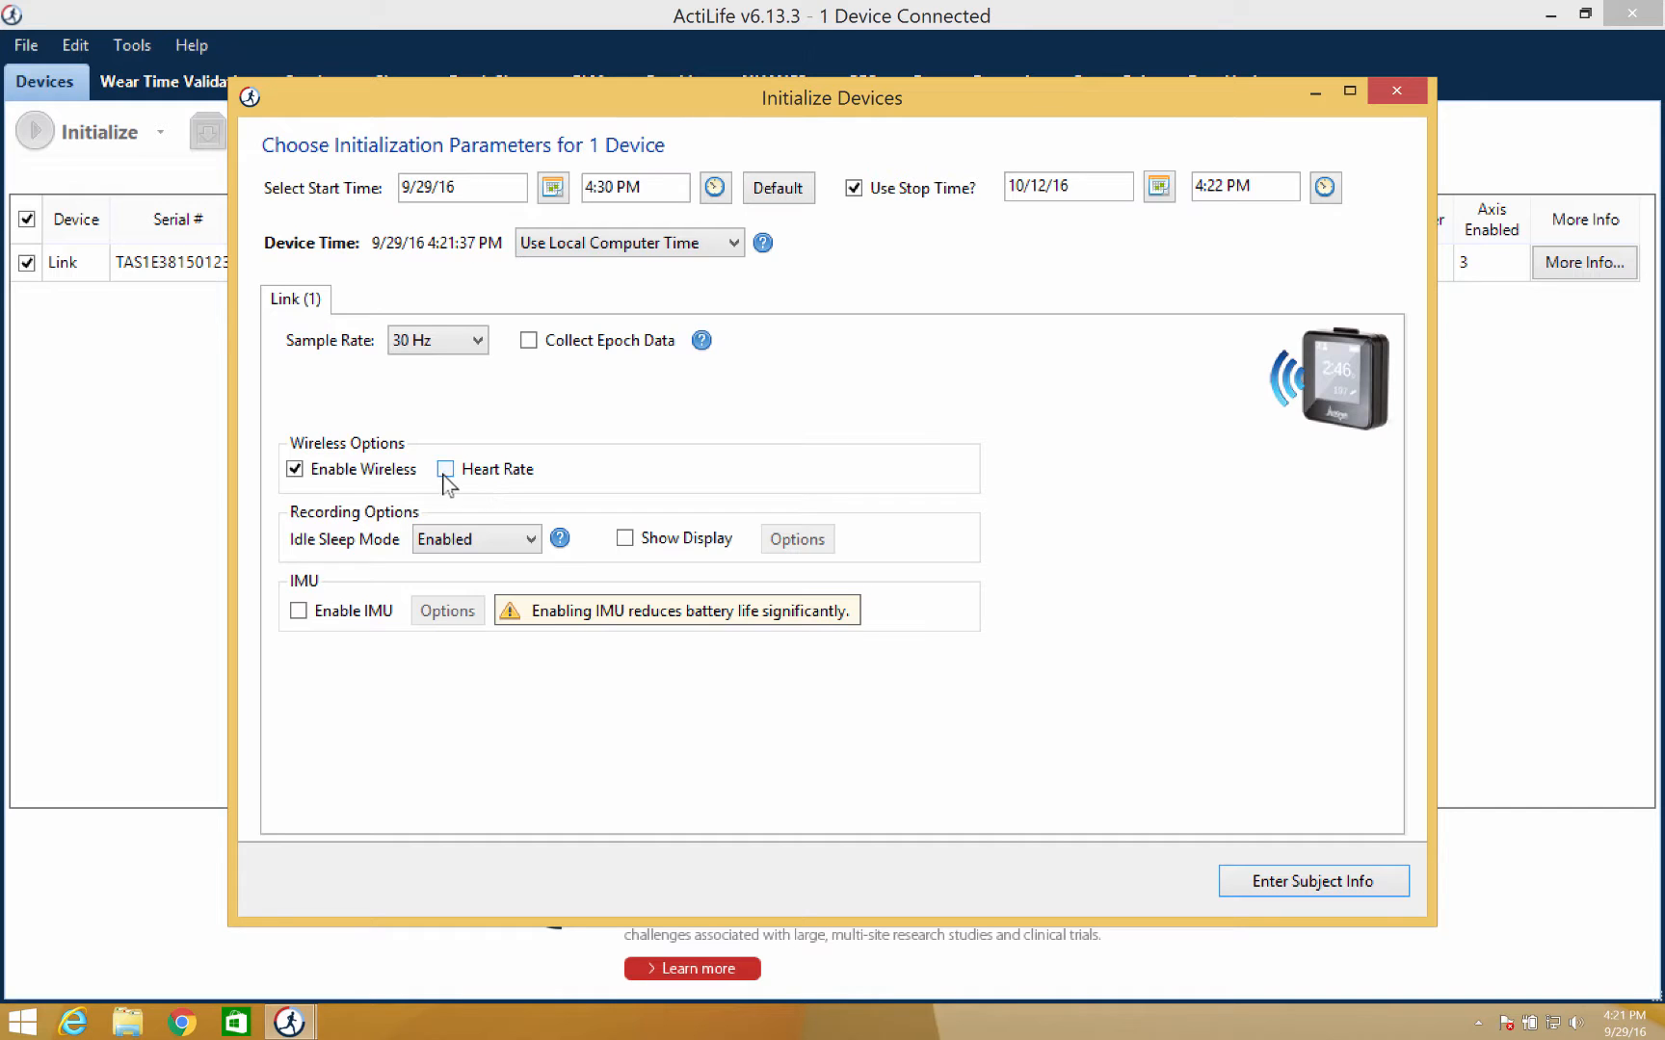
pyautogui.click(445, 470)
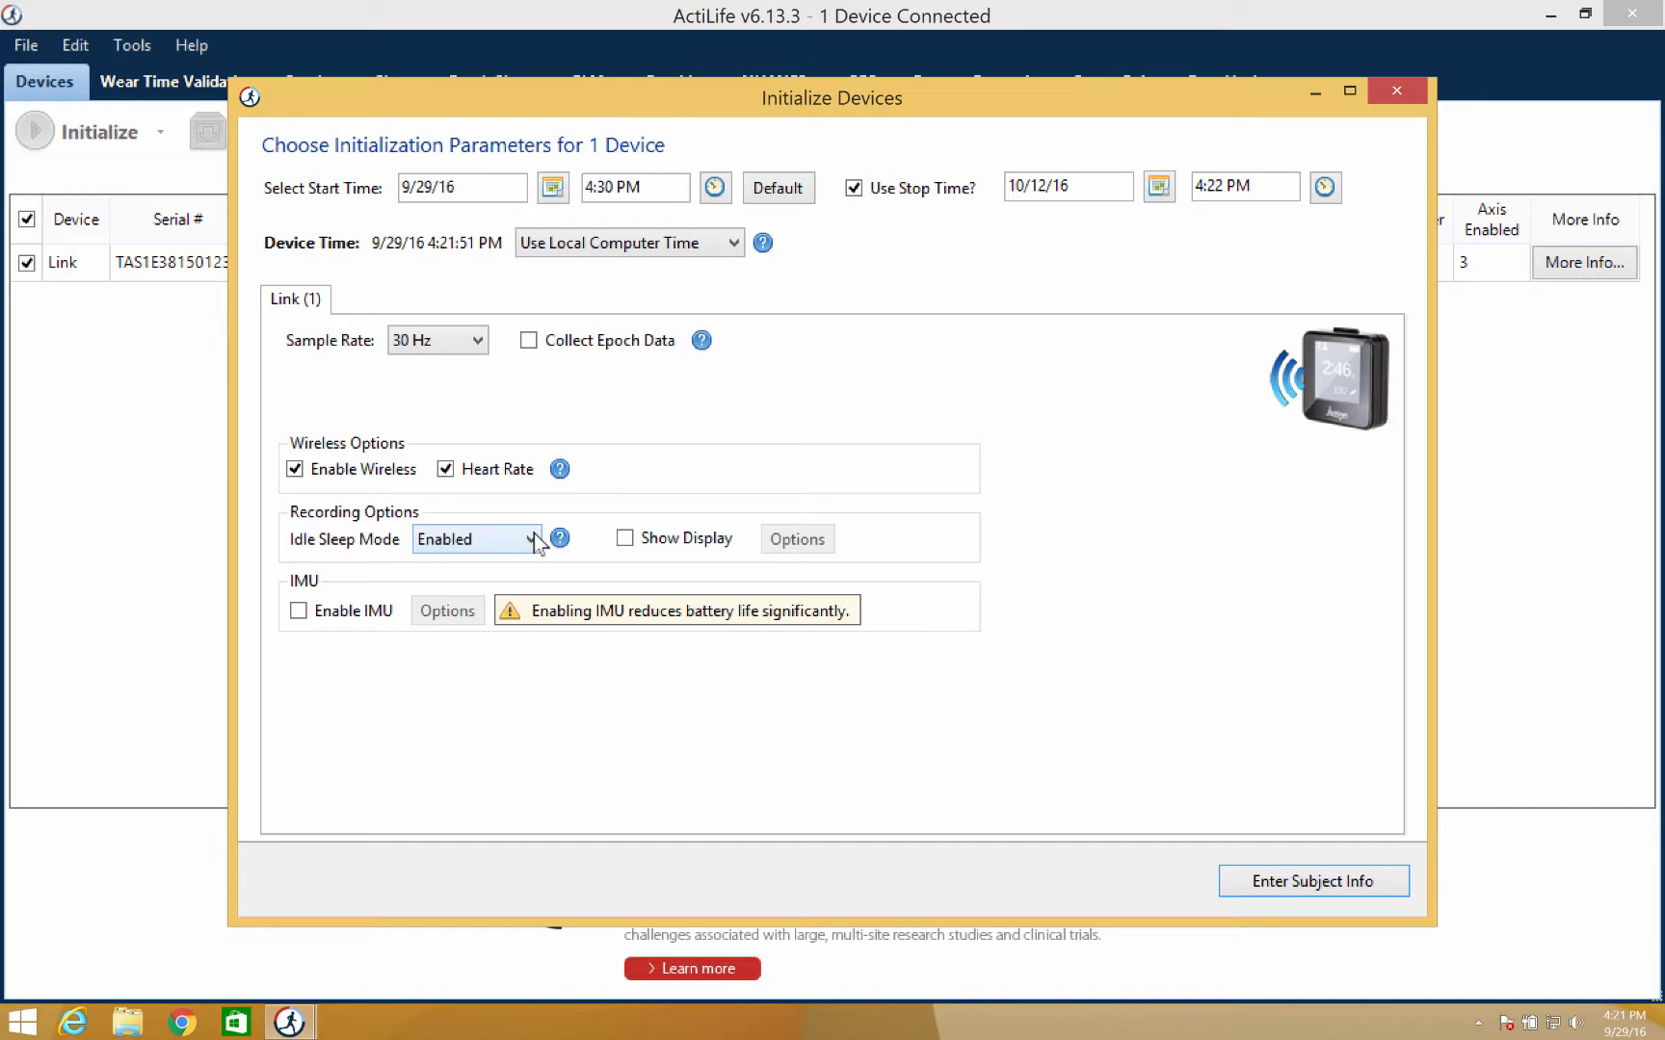
pyautogui.moveTo(626, 532)
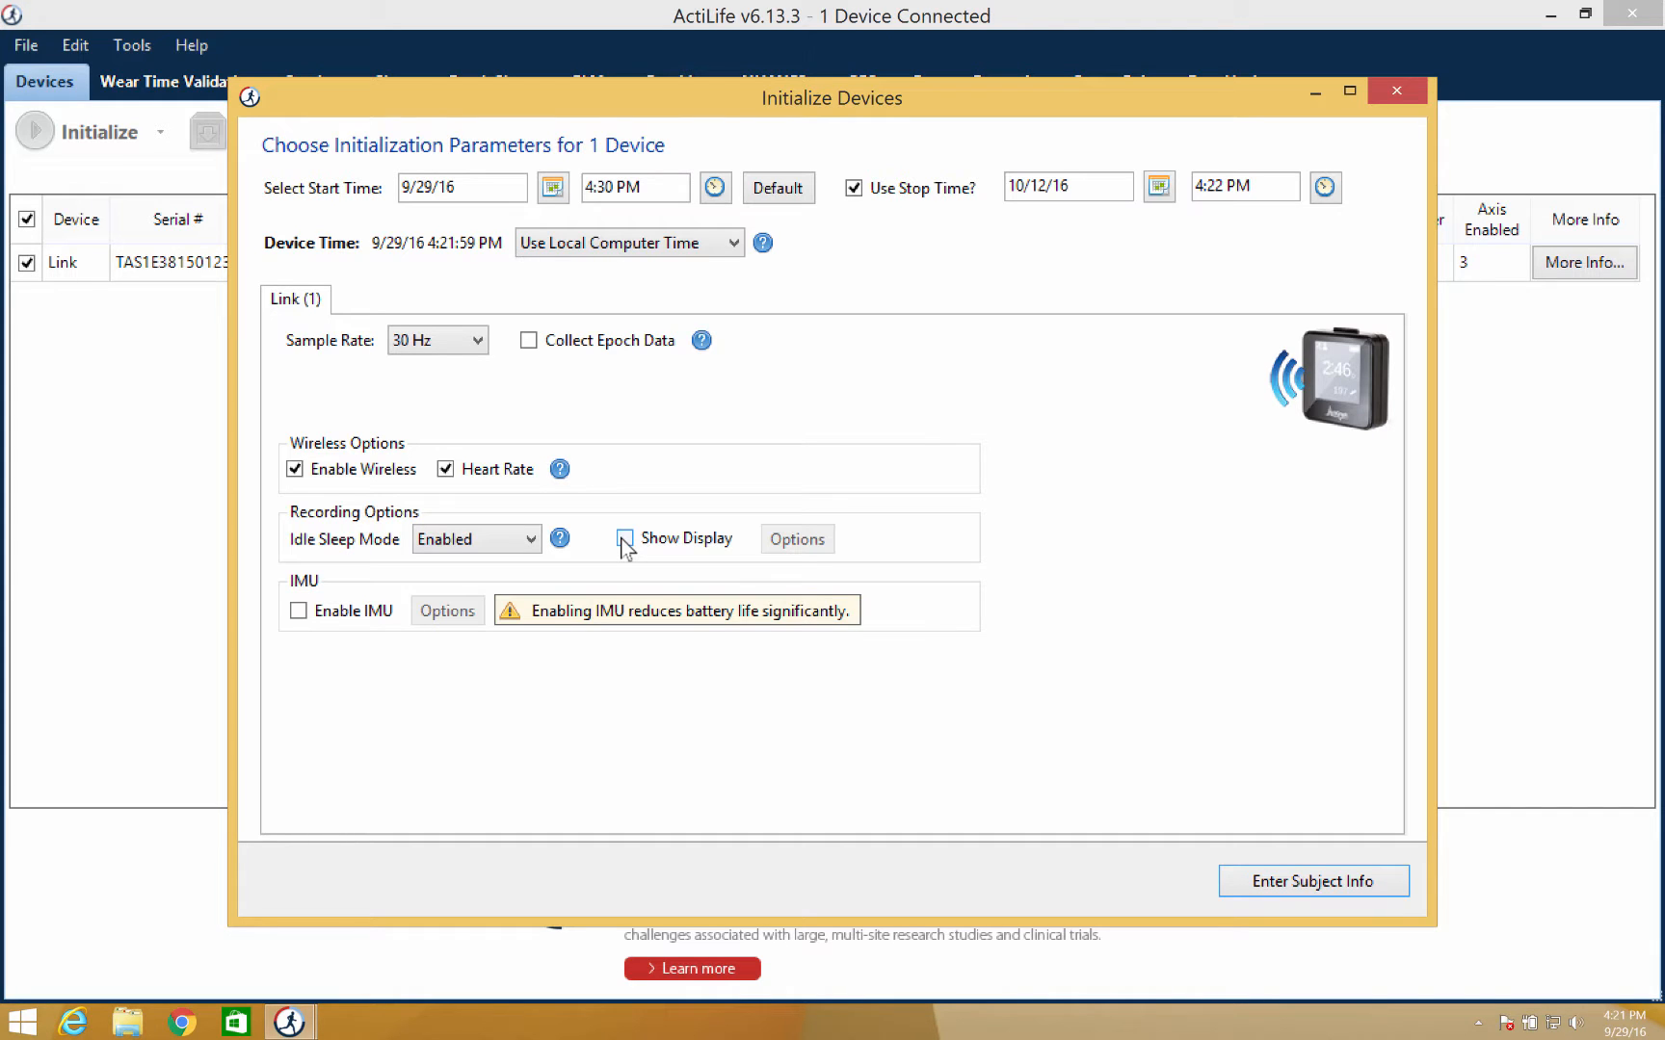
pyautogui.click(622, 537)
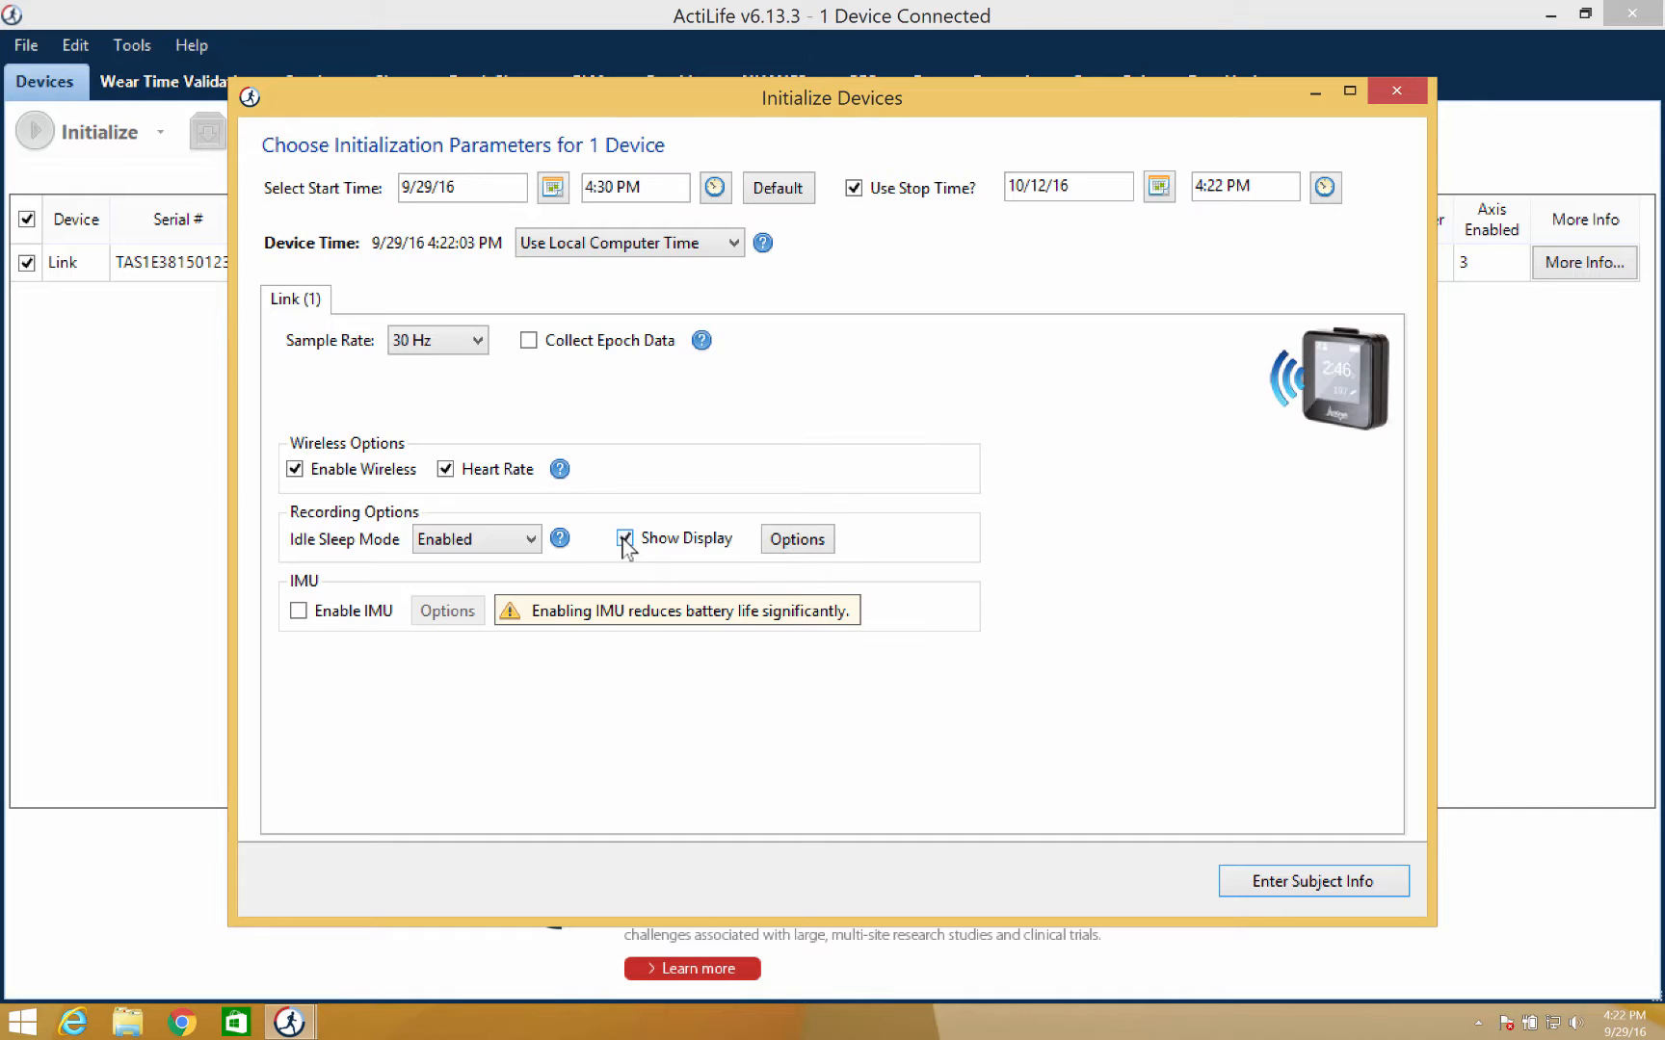
pyautogui.click(798, 540)
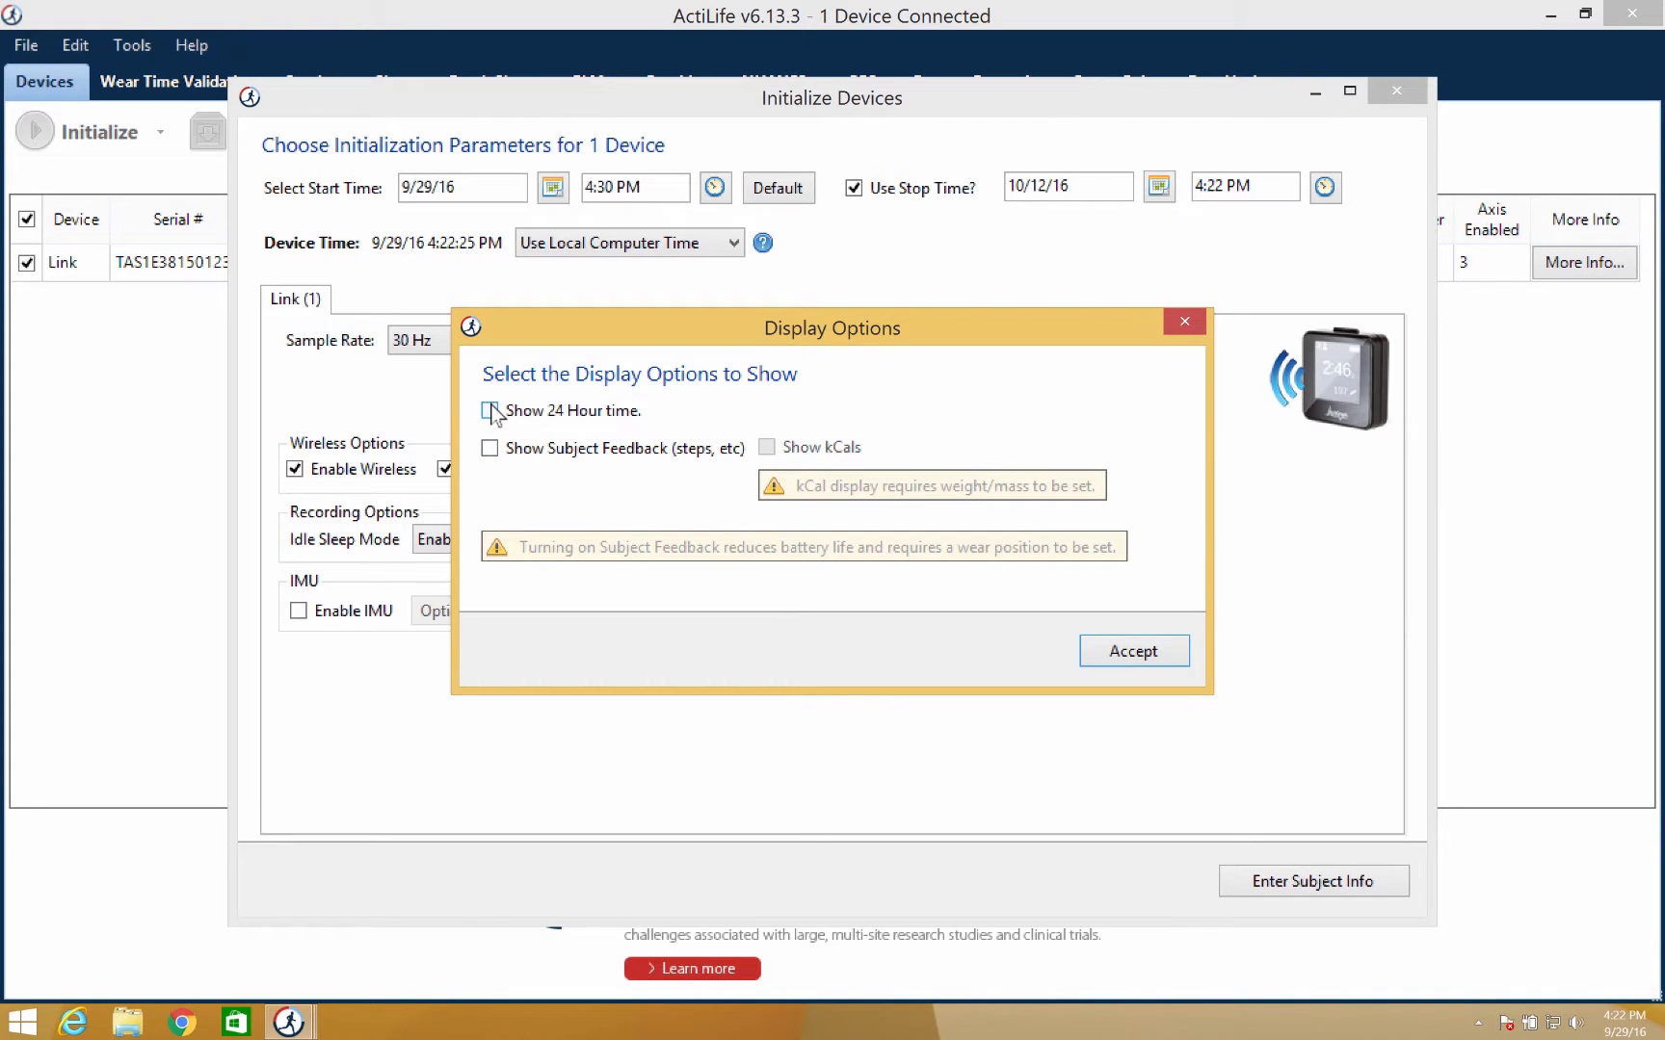
# Step: Show 24-hour time on the device display and accept the display options
pyautogui.click(489, 411)
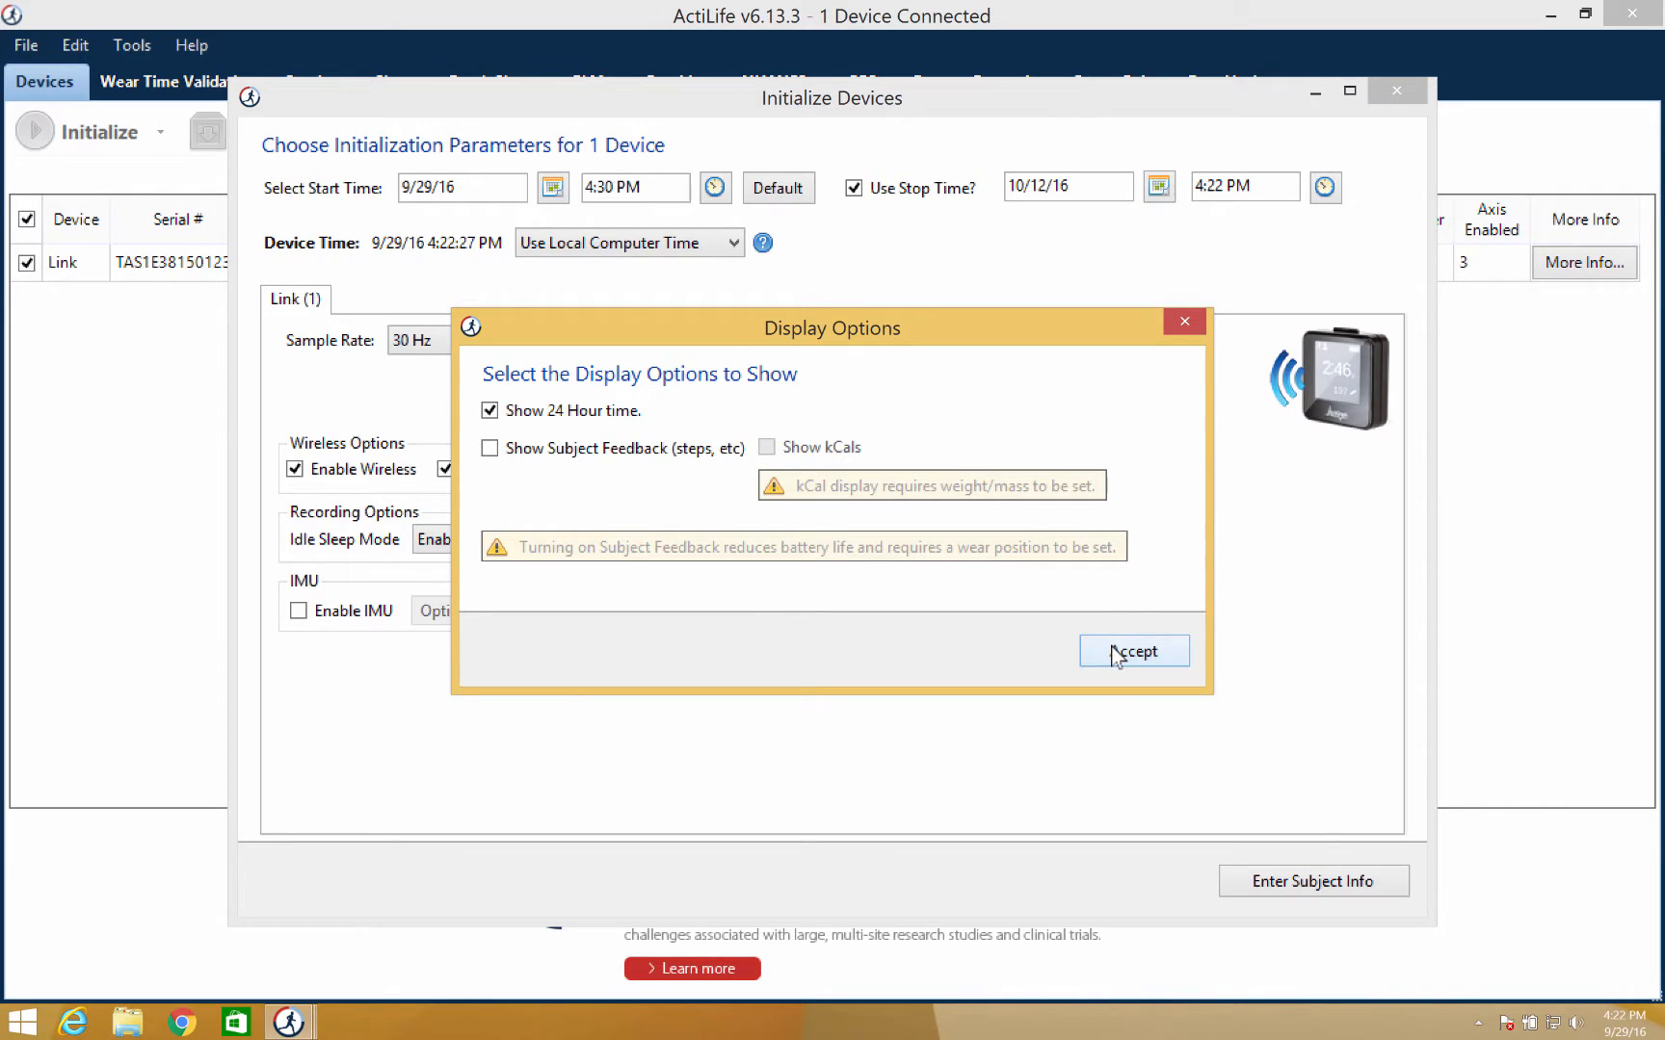
pyautogui.click(1135, 652)
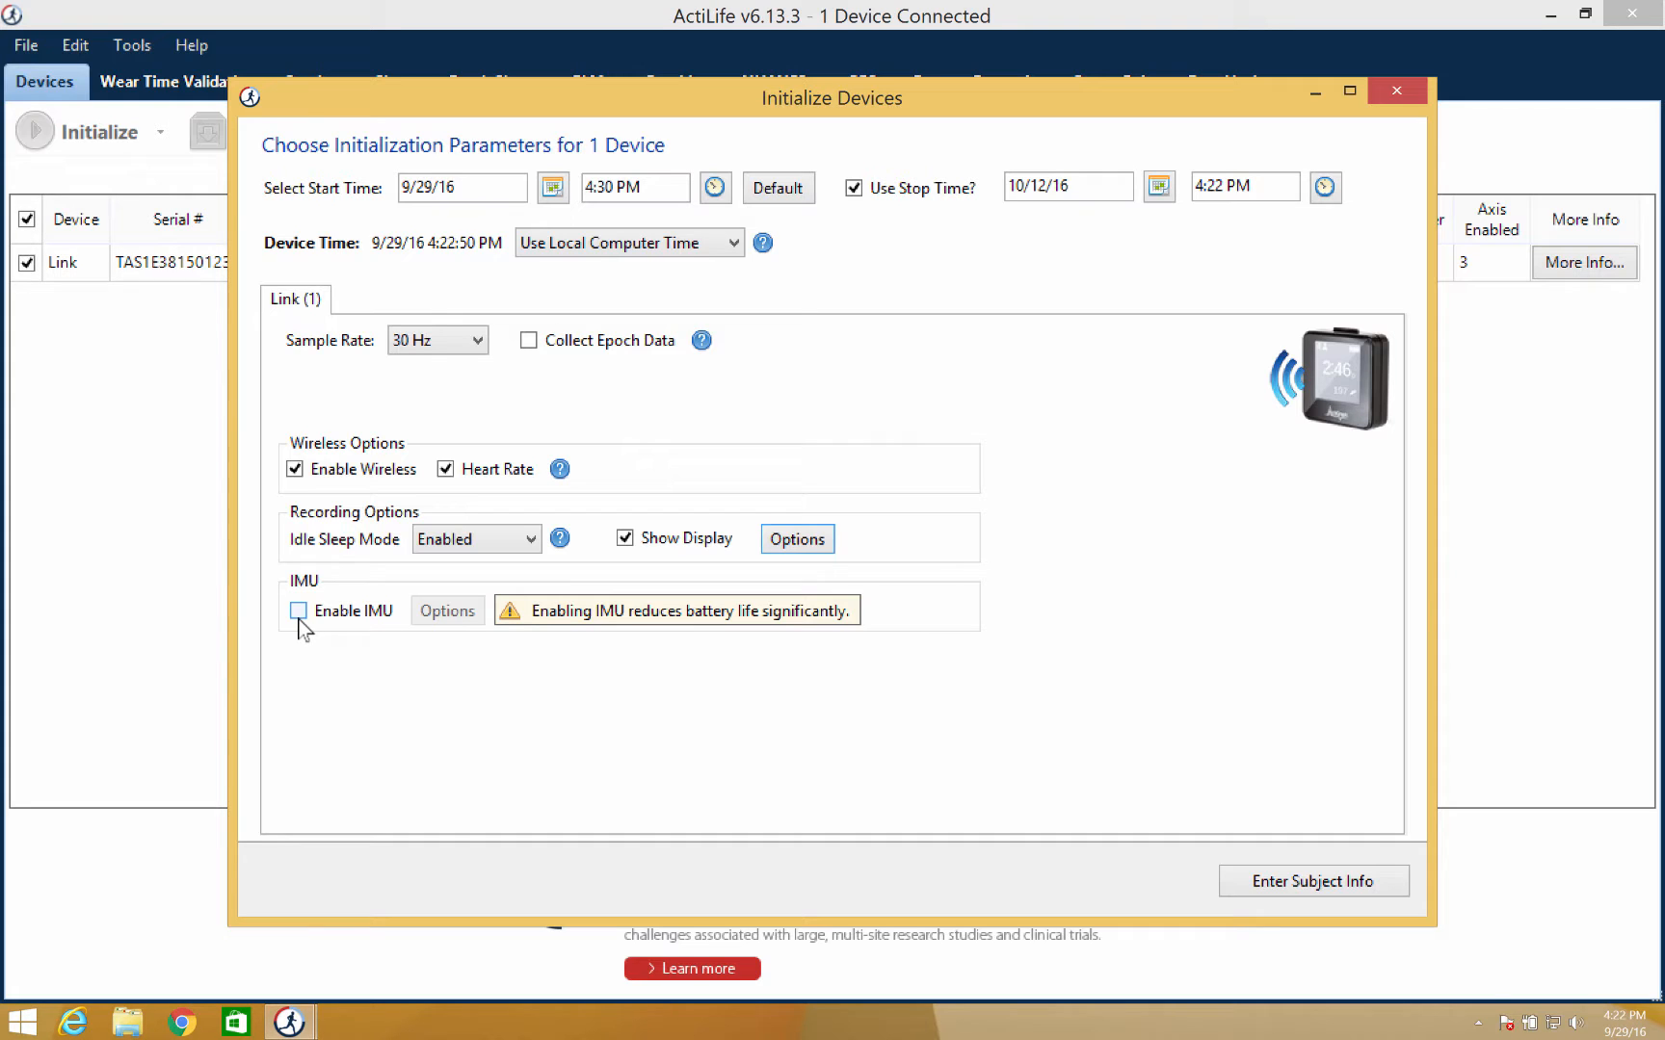
# Step: Enable IMU recording with accelerometer, gyroscope, magnetometer and temperature display choices accepted
pyautogui.click(297, 611)
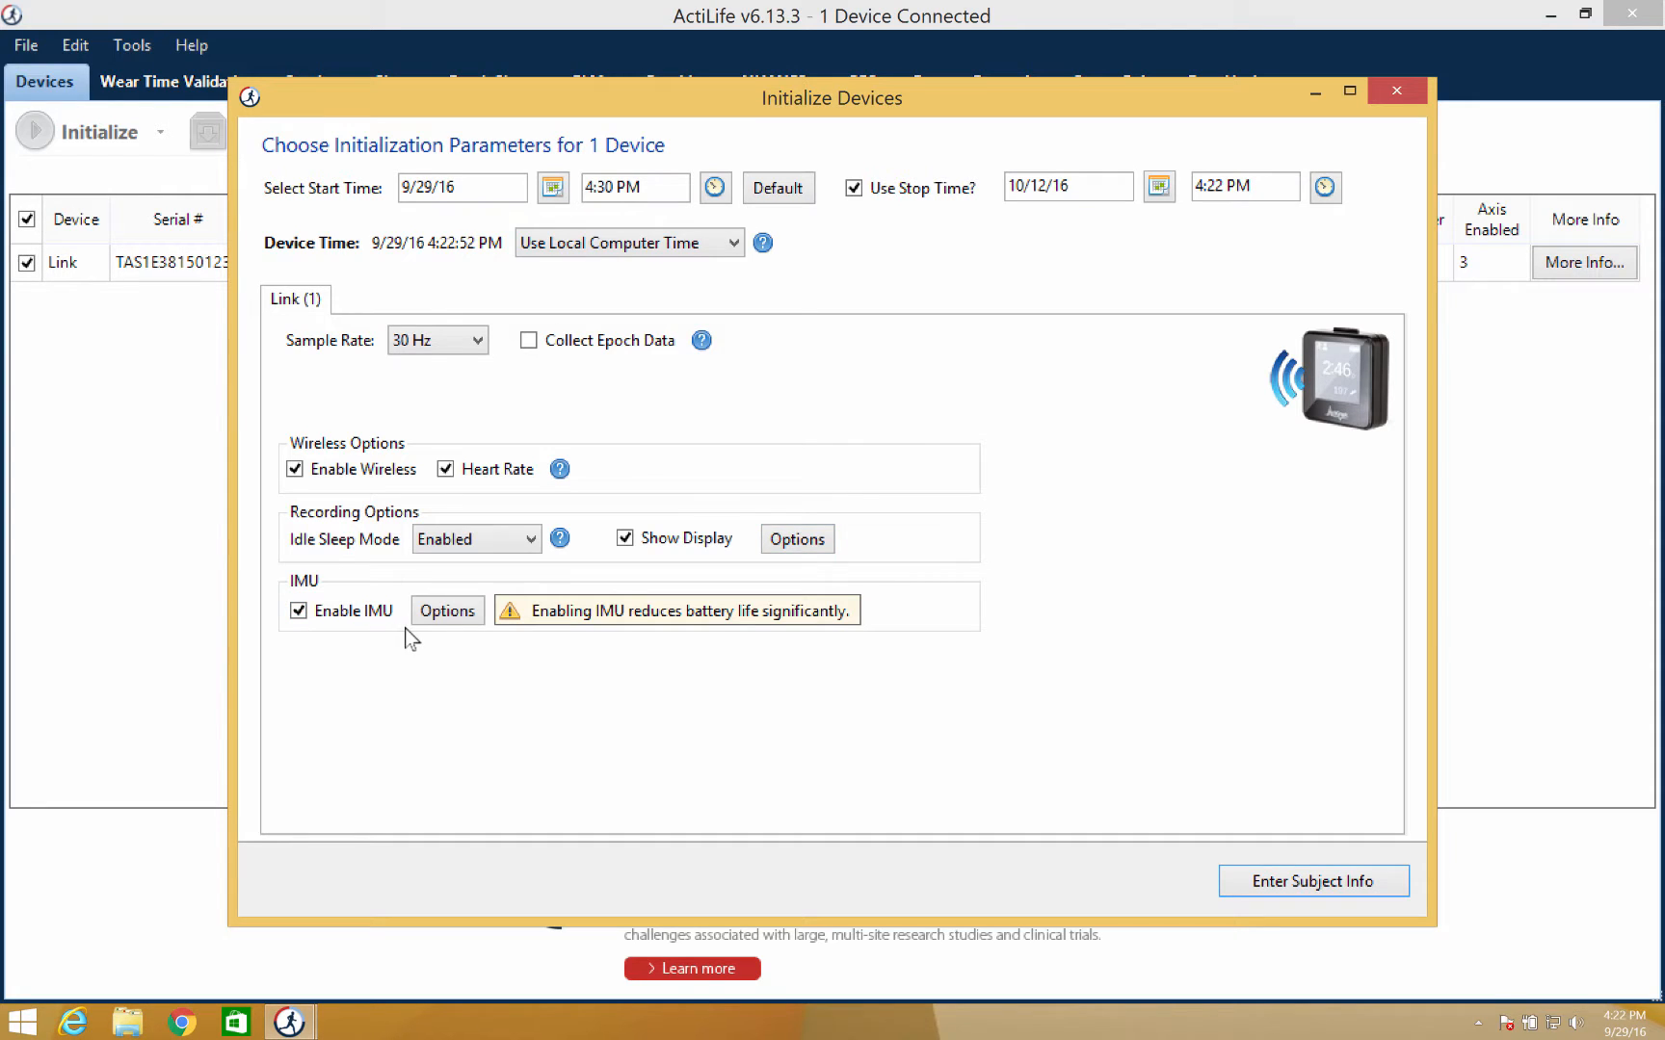
pyautogui.click(447, 611)
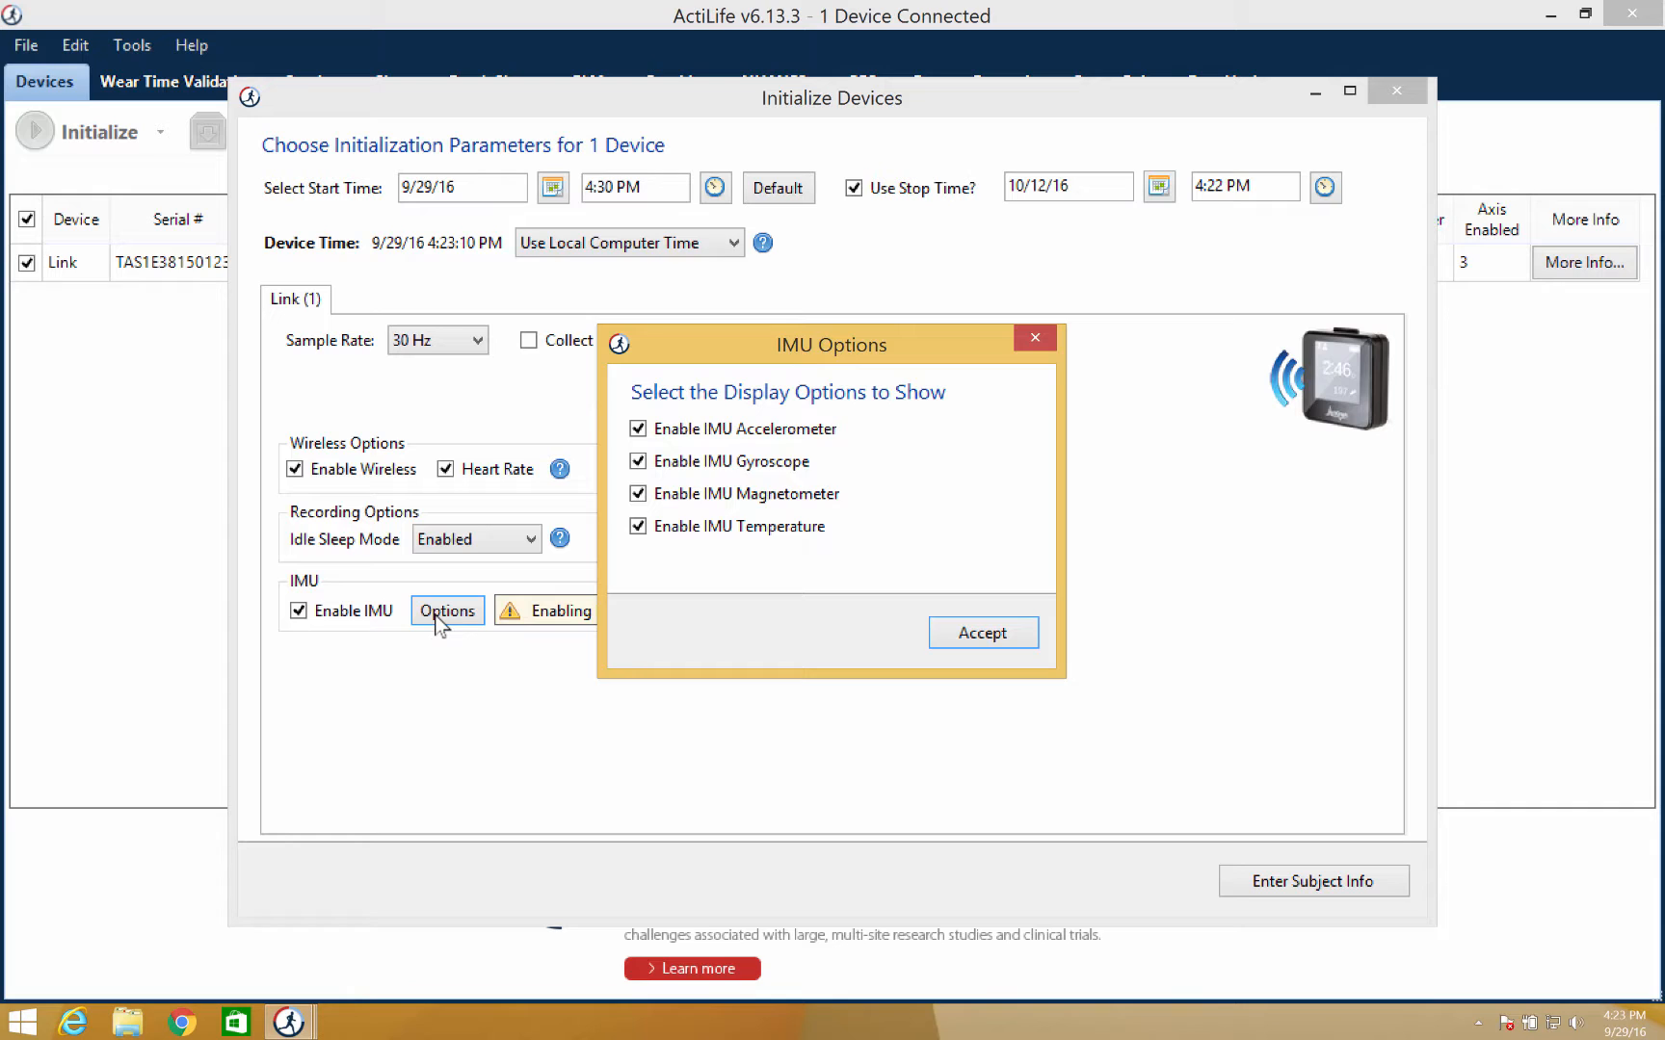
pyautogui.moveTo(507, 555)
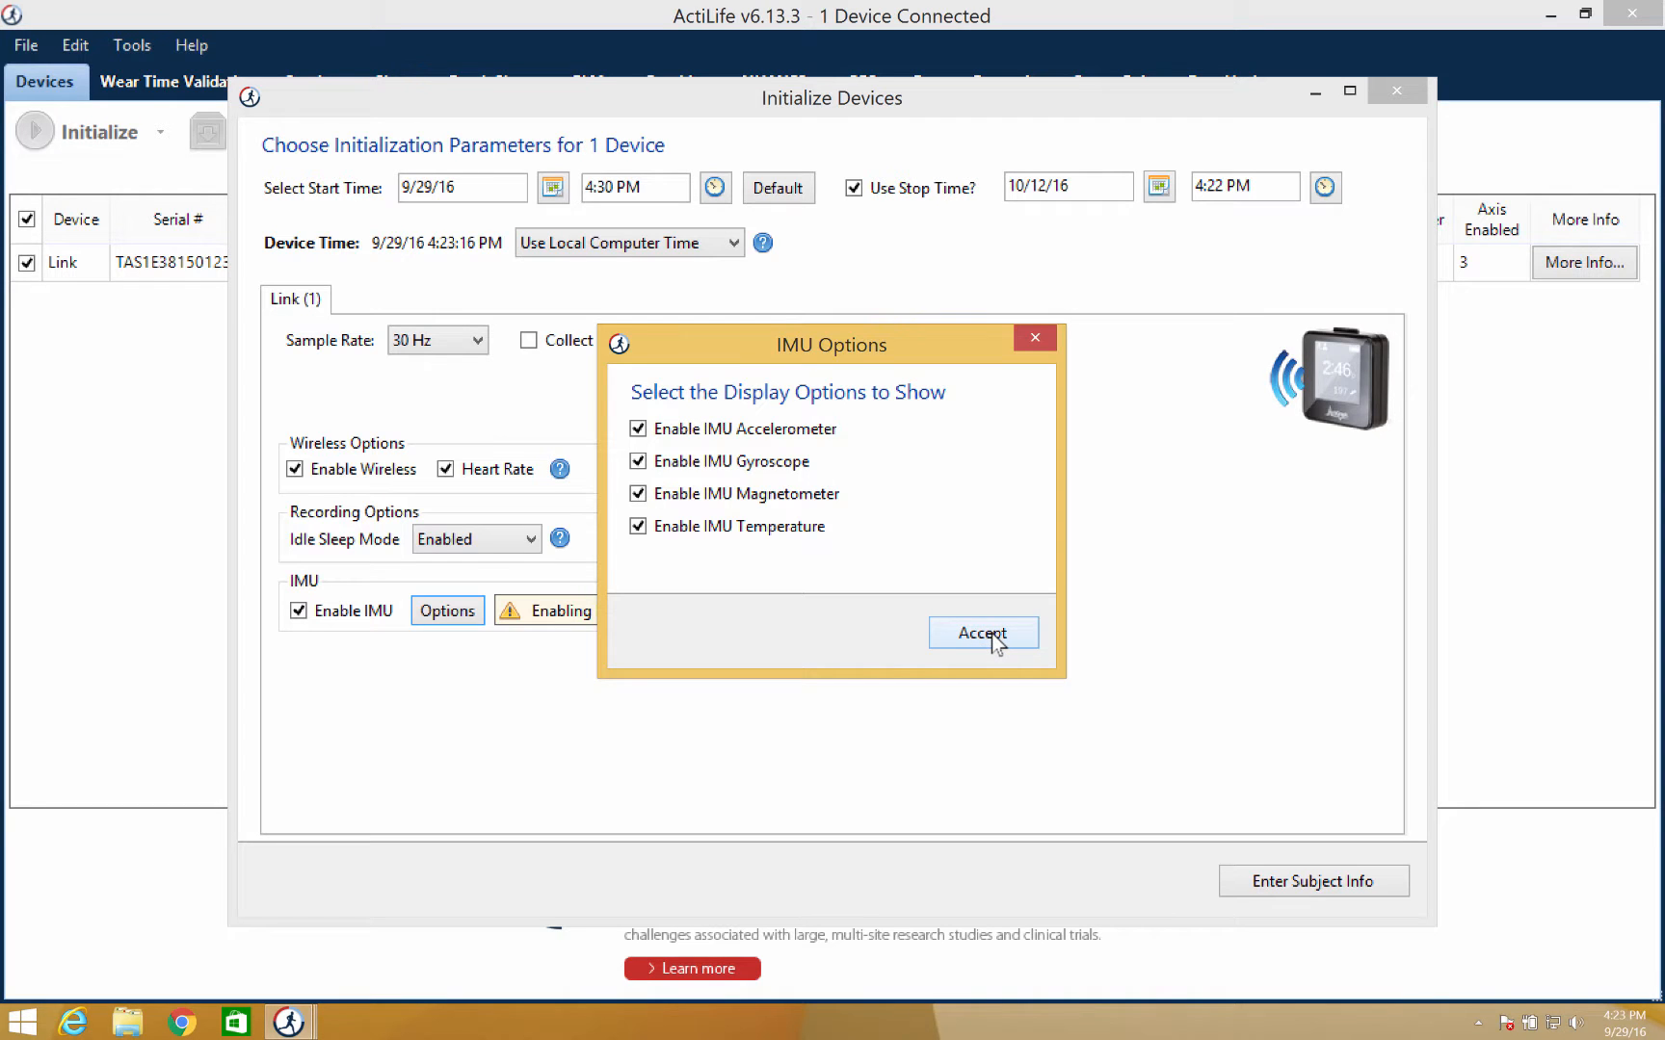
pyautogui.click(982, 634)
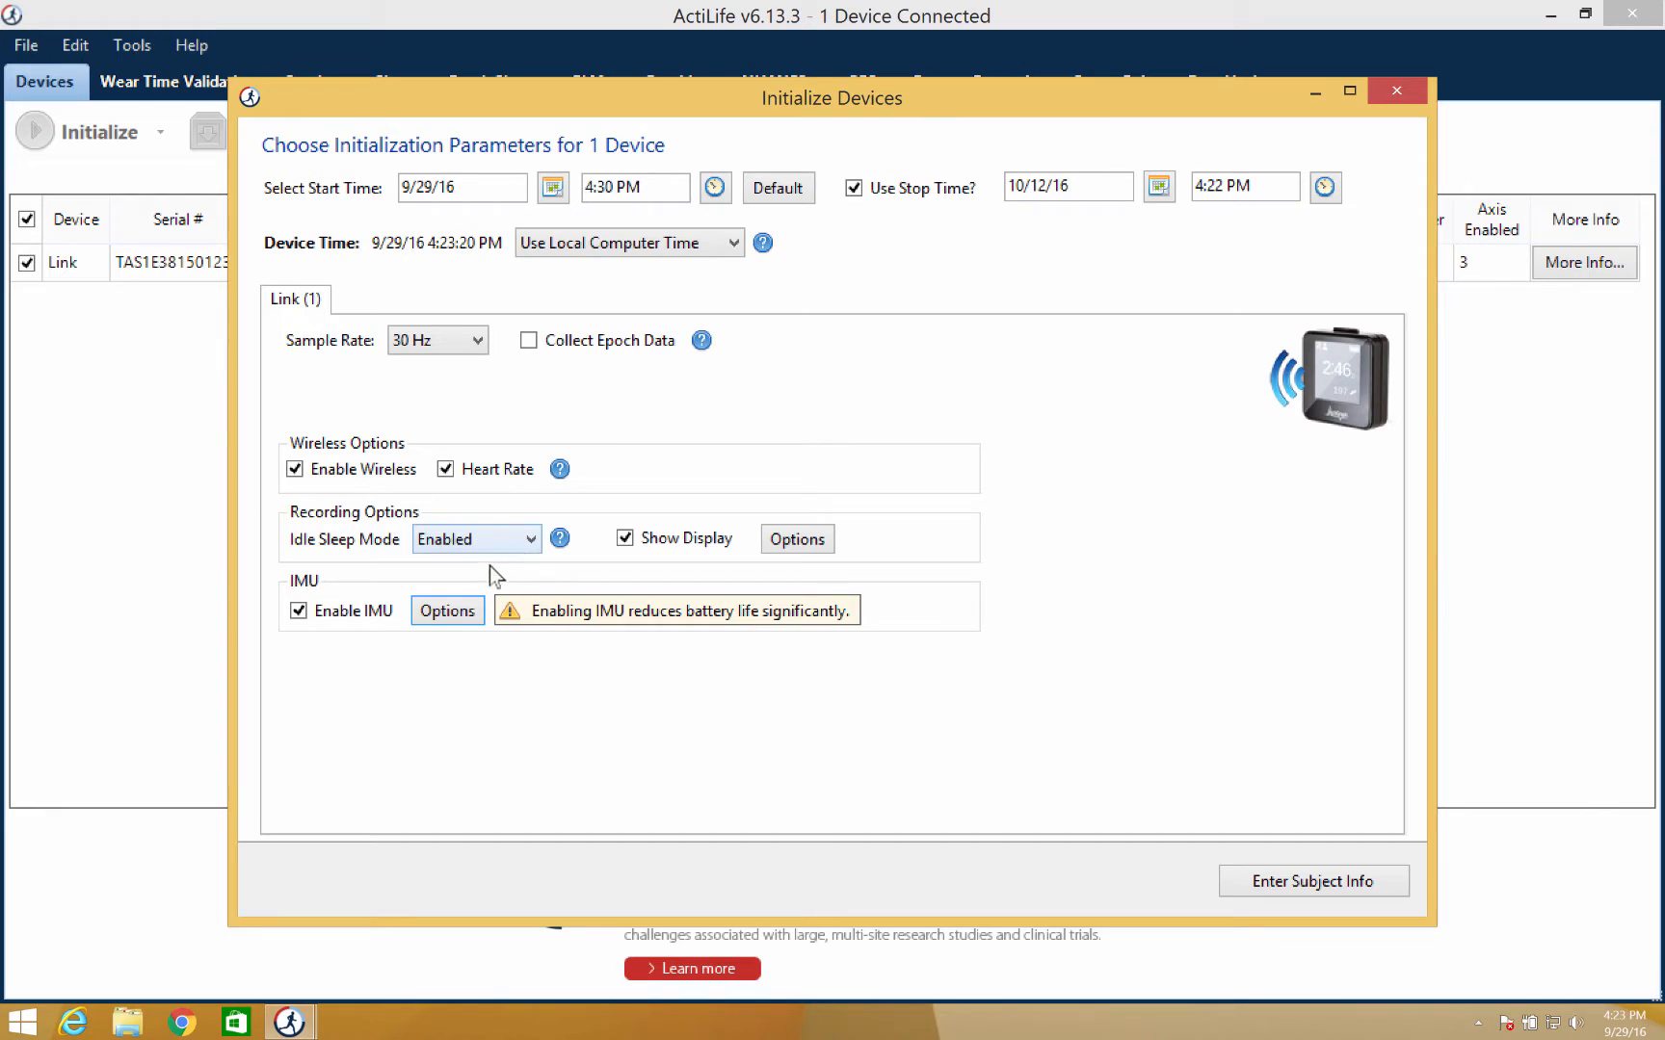
pyautogui.moveTo(565, 569)
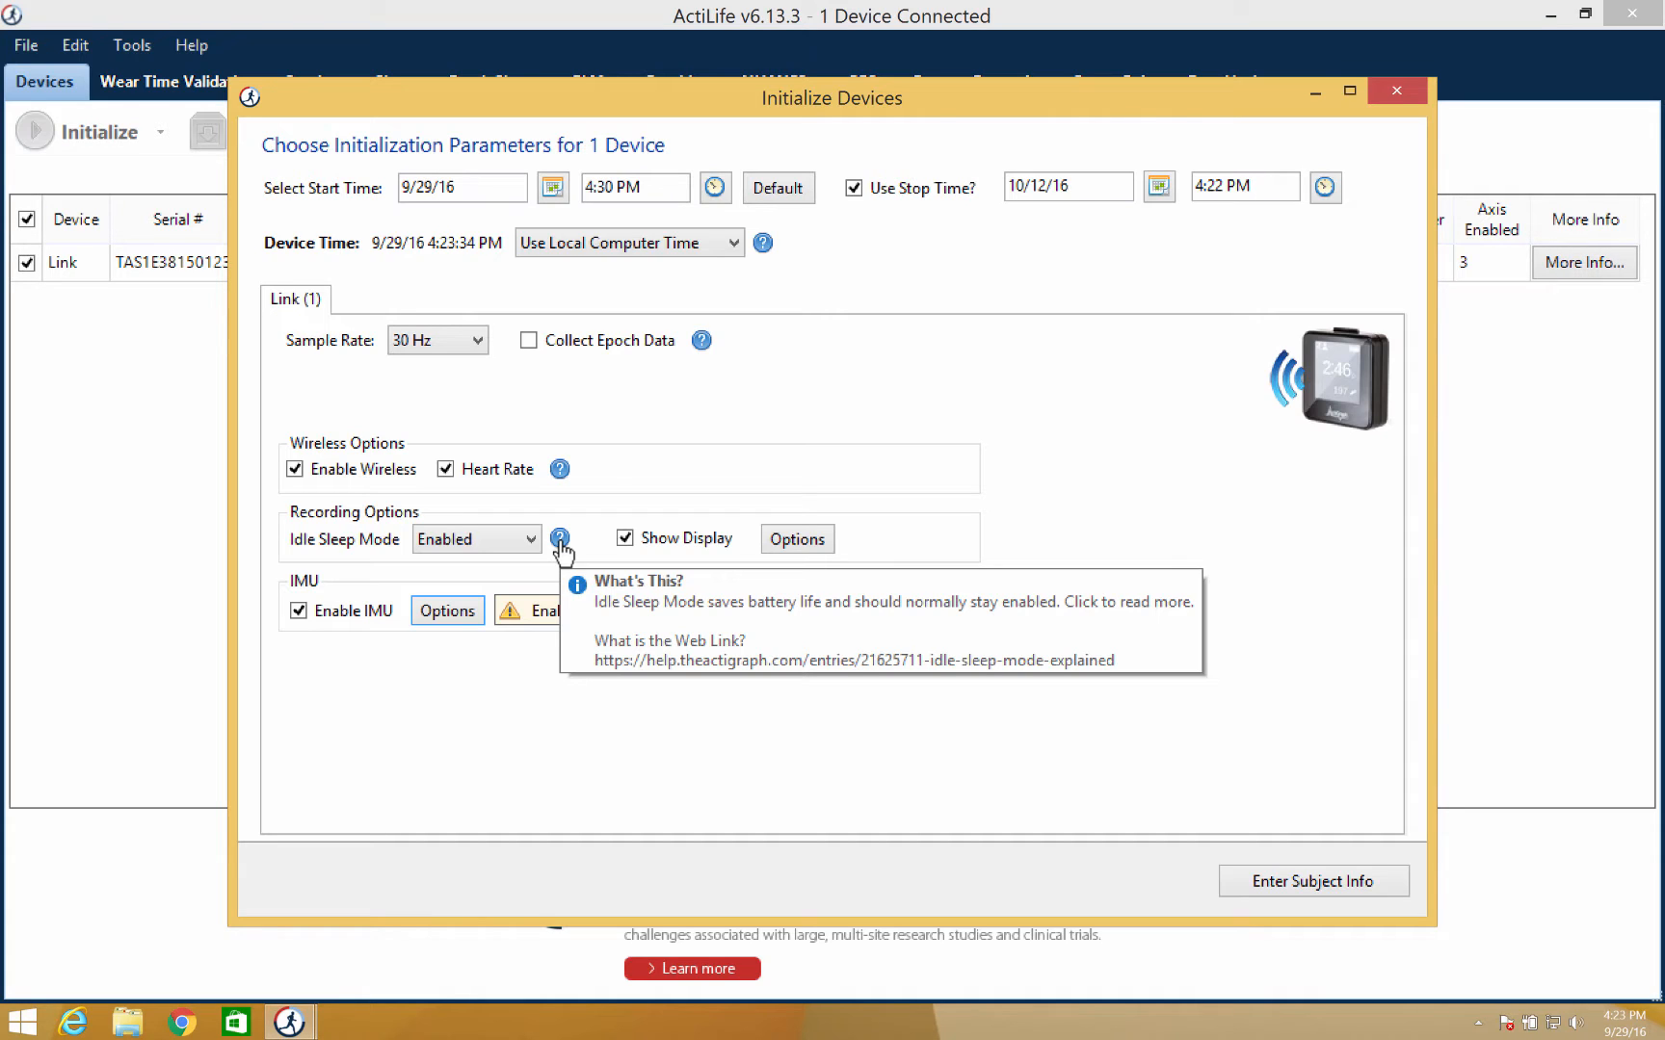
pyautogui.moveTo(1046, 618)
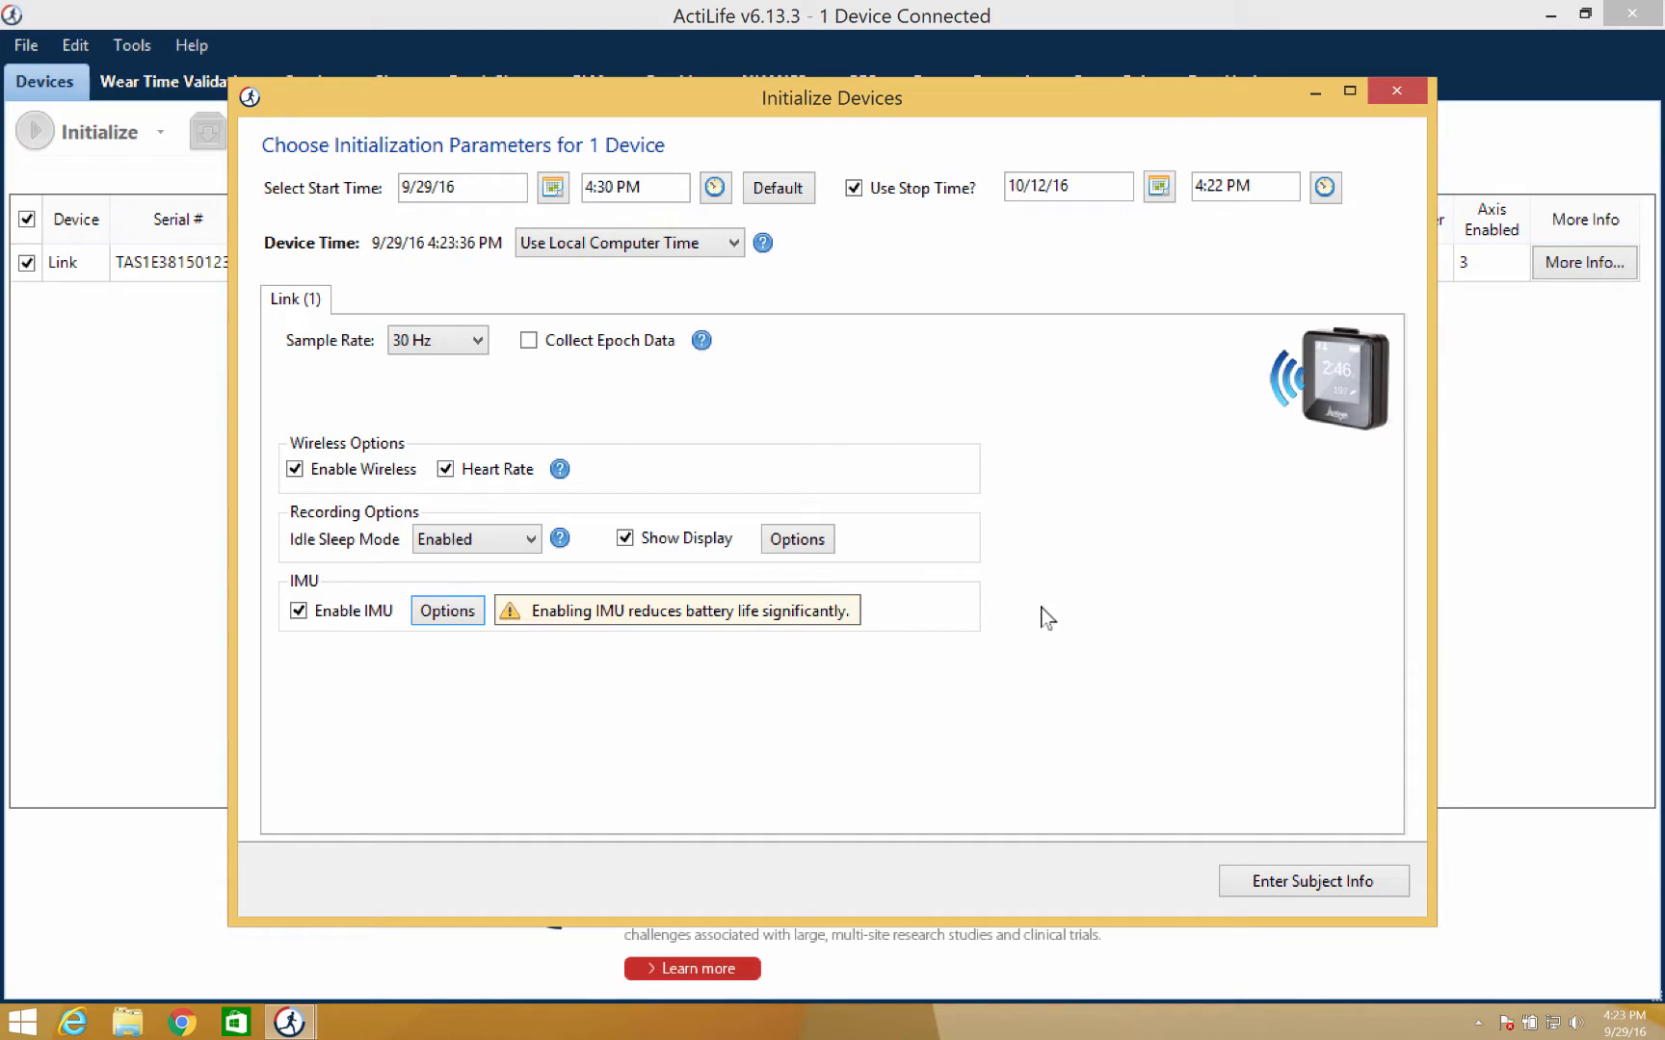
pyautogui.moveTo(1021, 623)
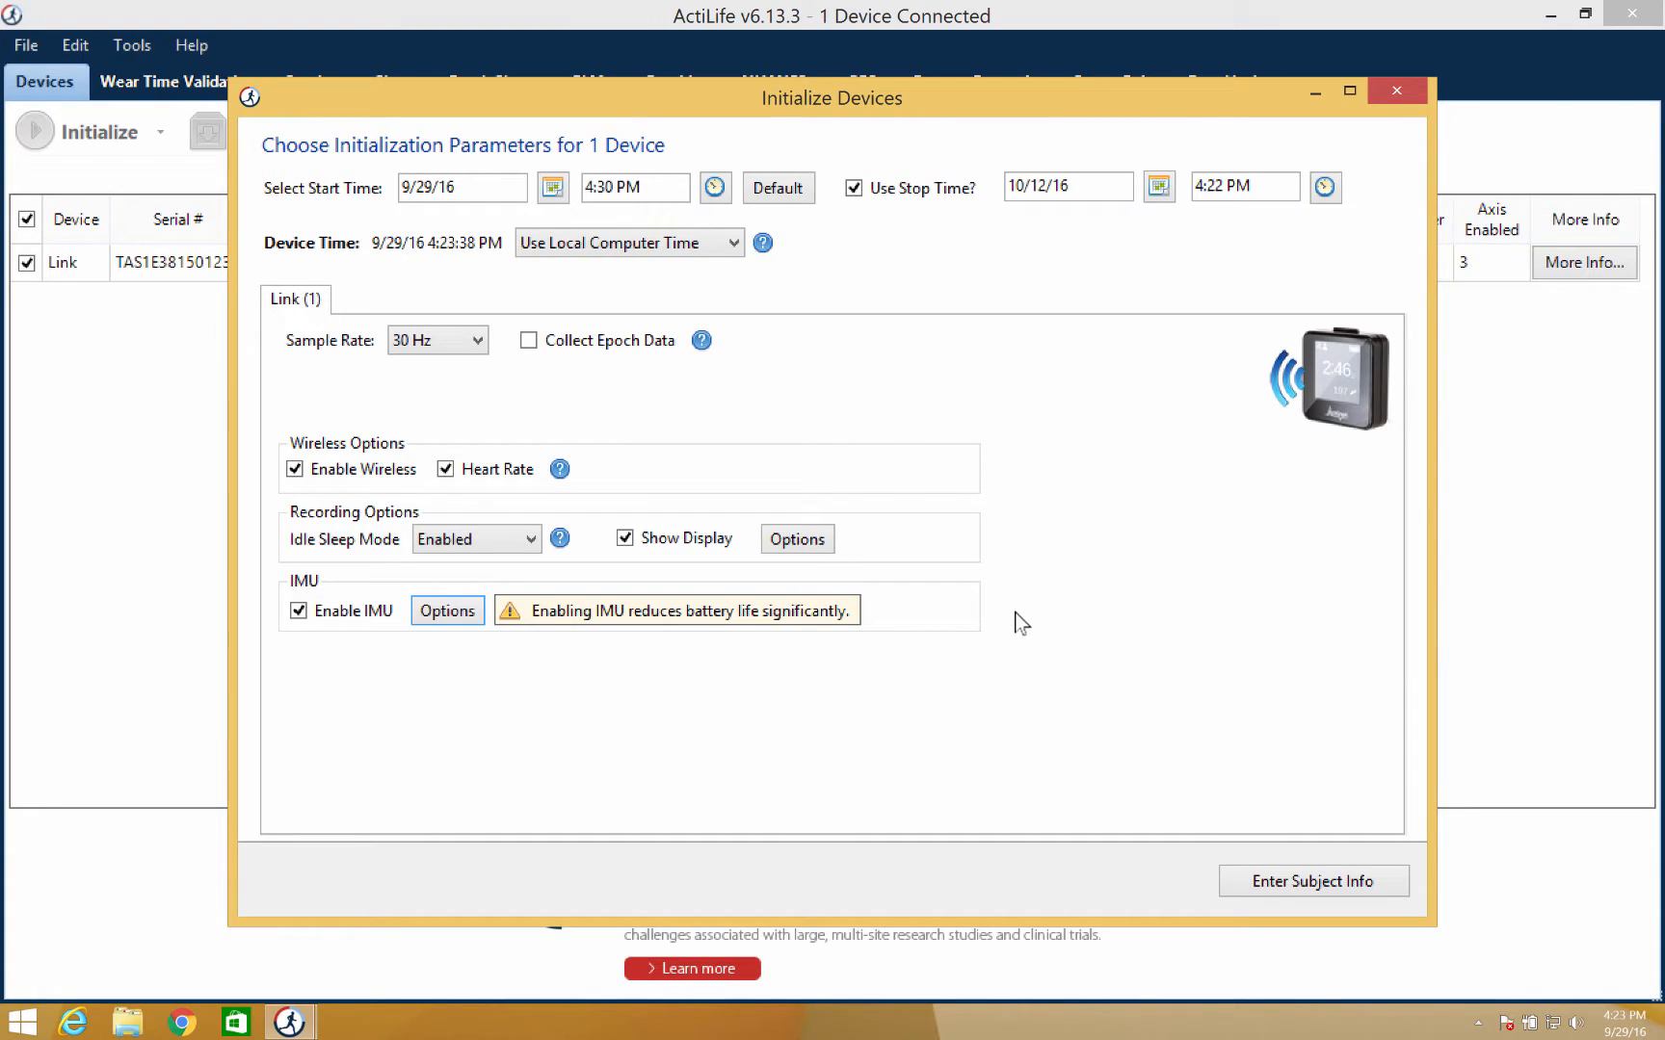
pyautogui.moveTo(1036, 676)
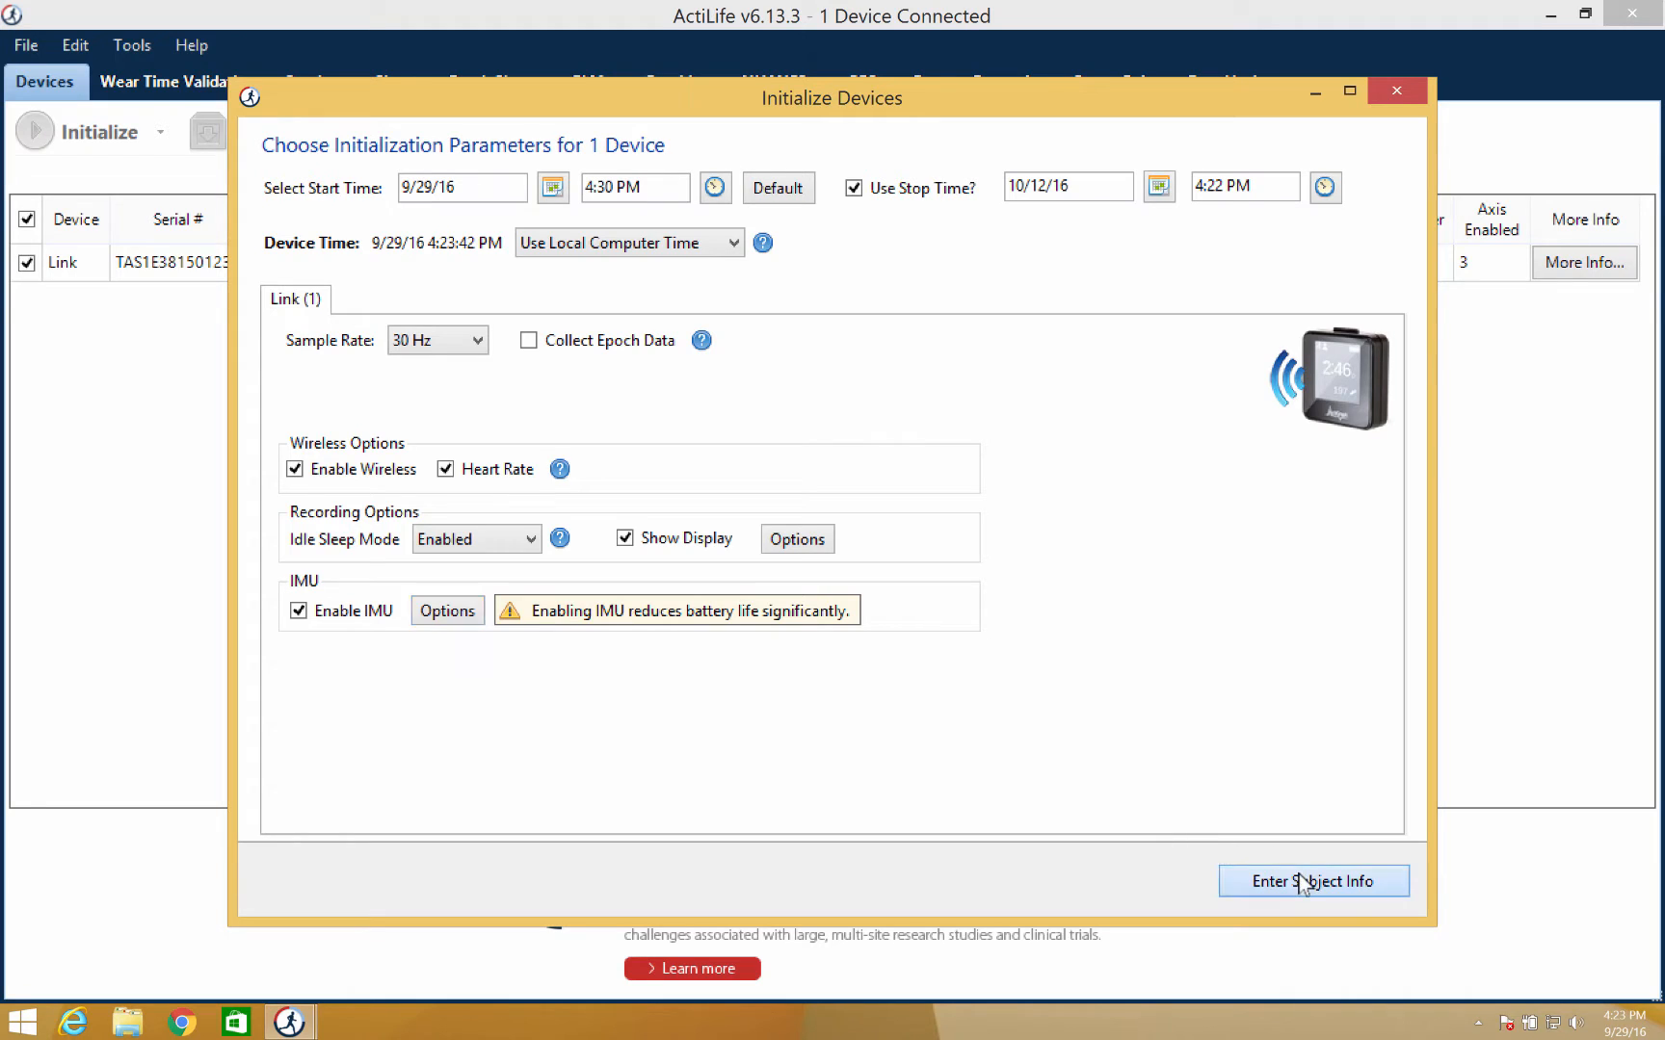
# Step: Use the device serial as subject name and set the limb worn to Waist
pyautogui.click(1314, 883)
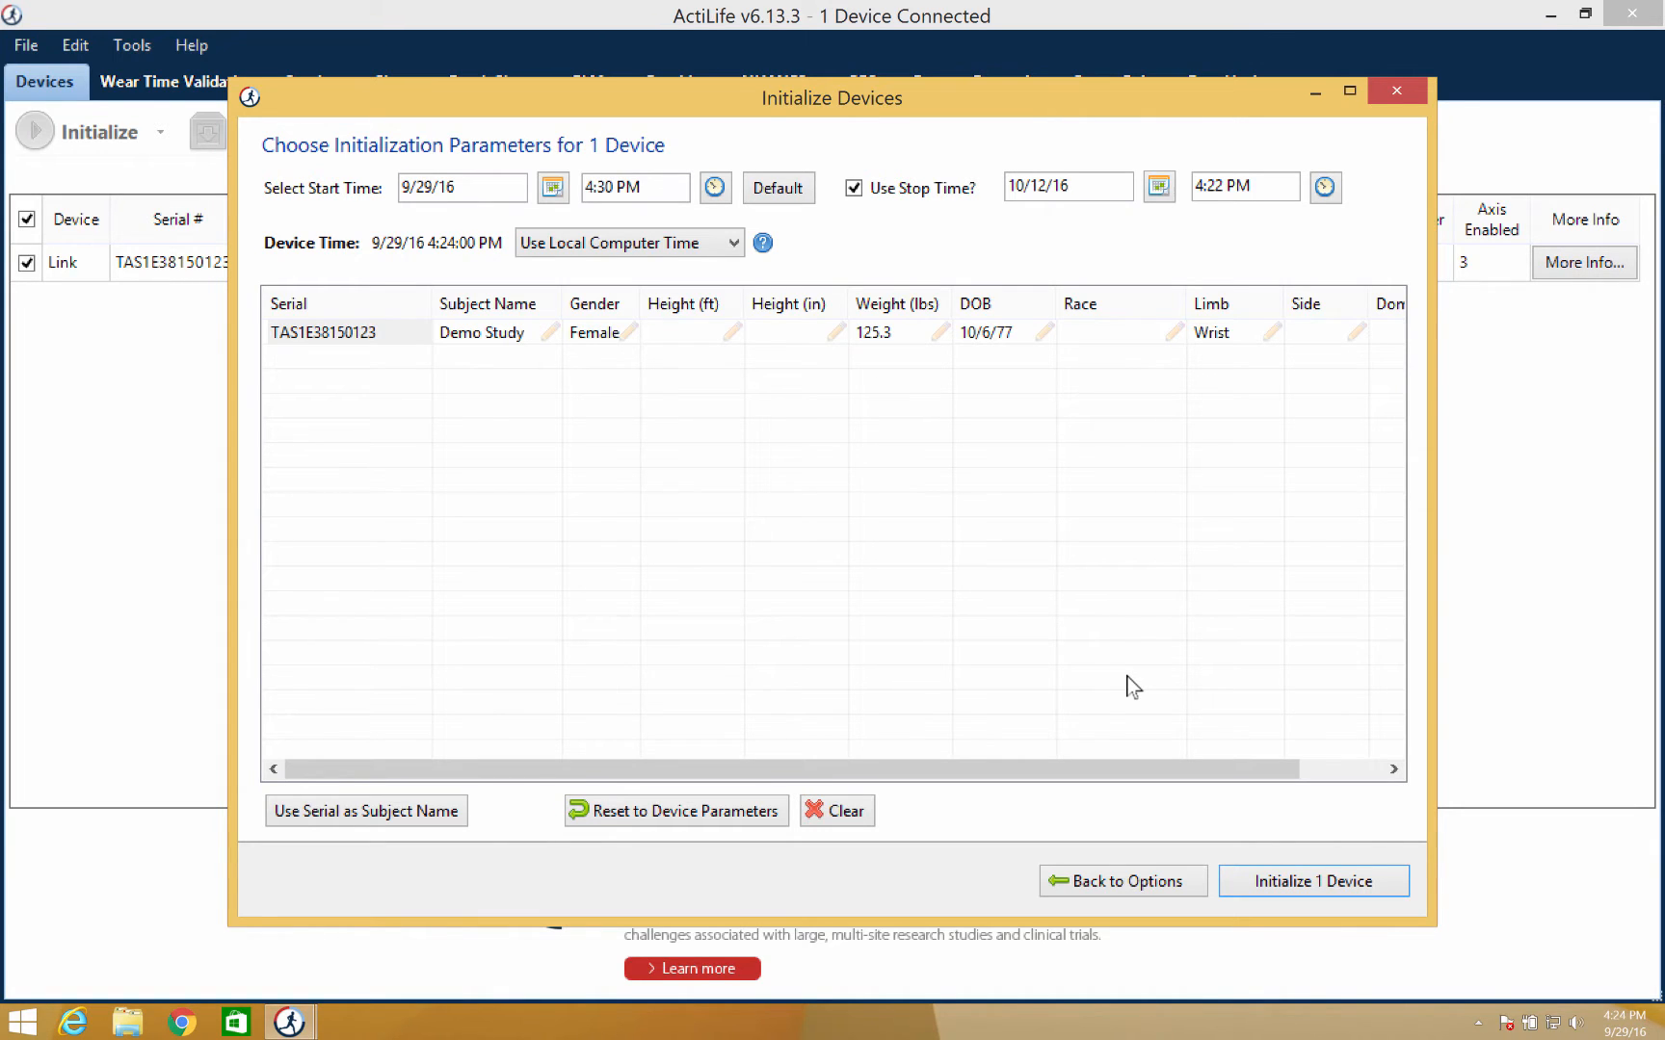
pyautogui.moveTo(1002, 721)
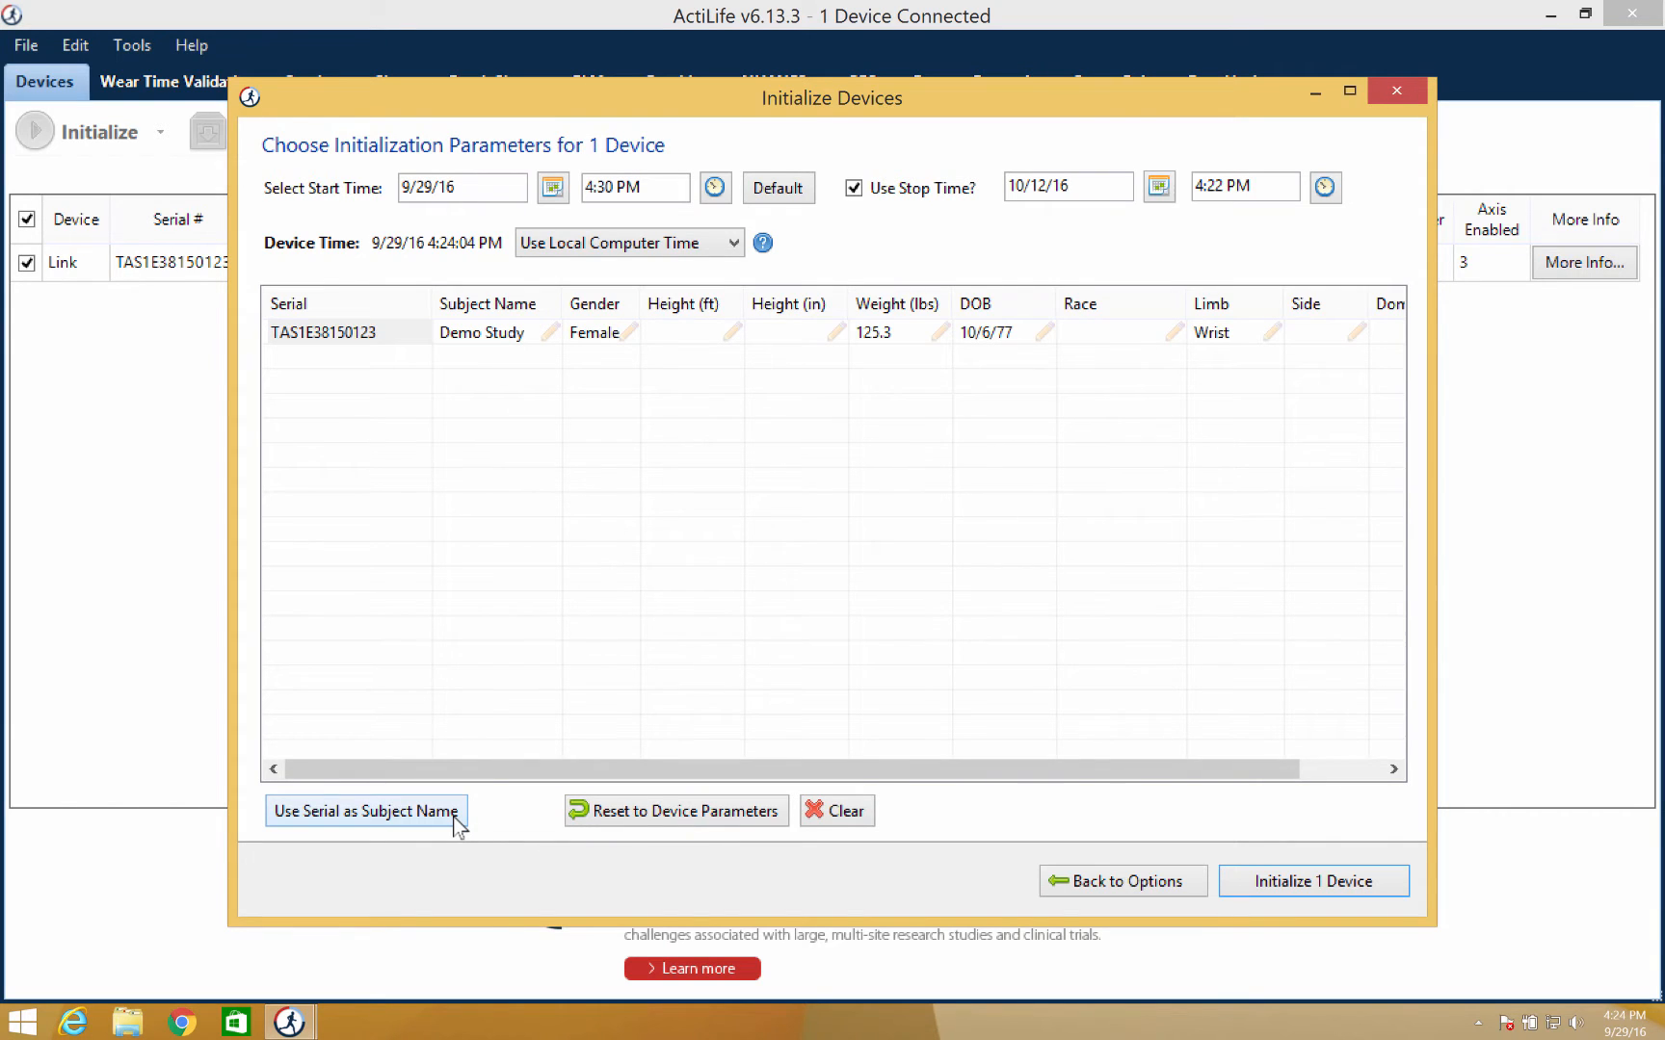
pyautogui.click(366, 811)
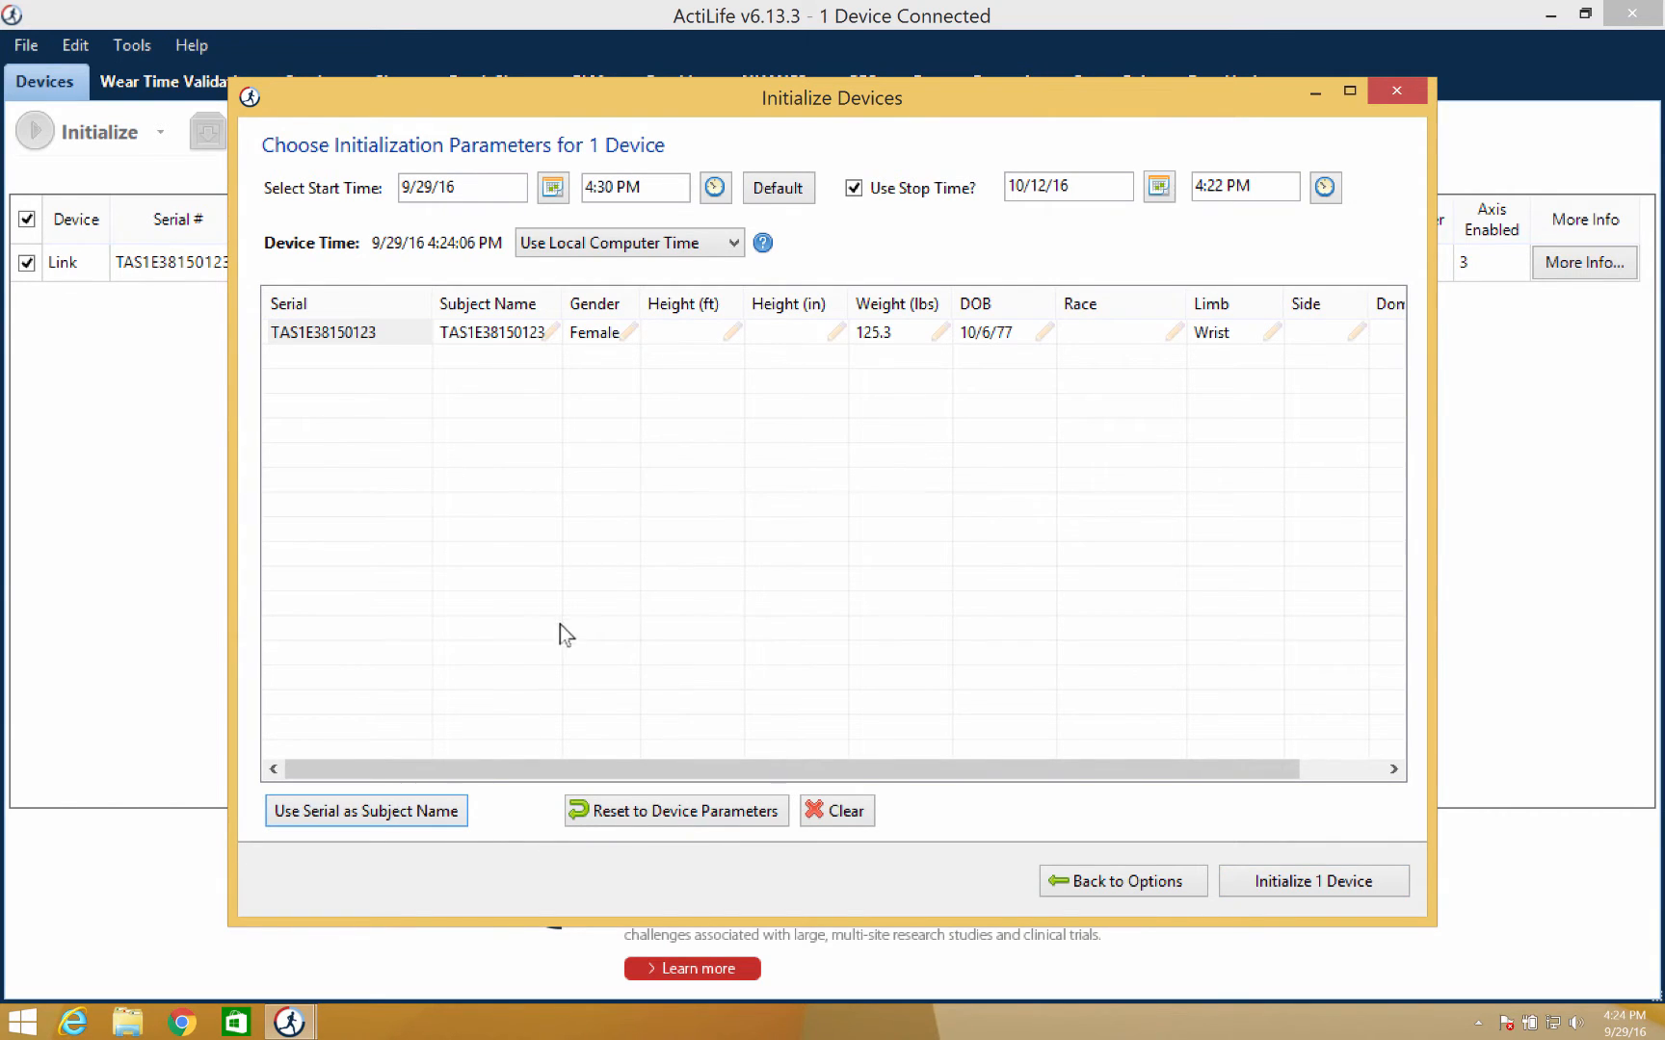
pyautogui.moveTo(602, 601)
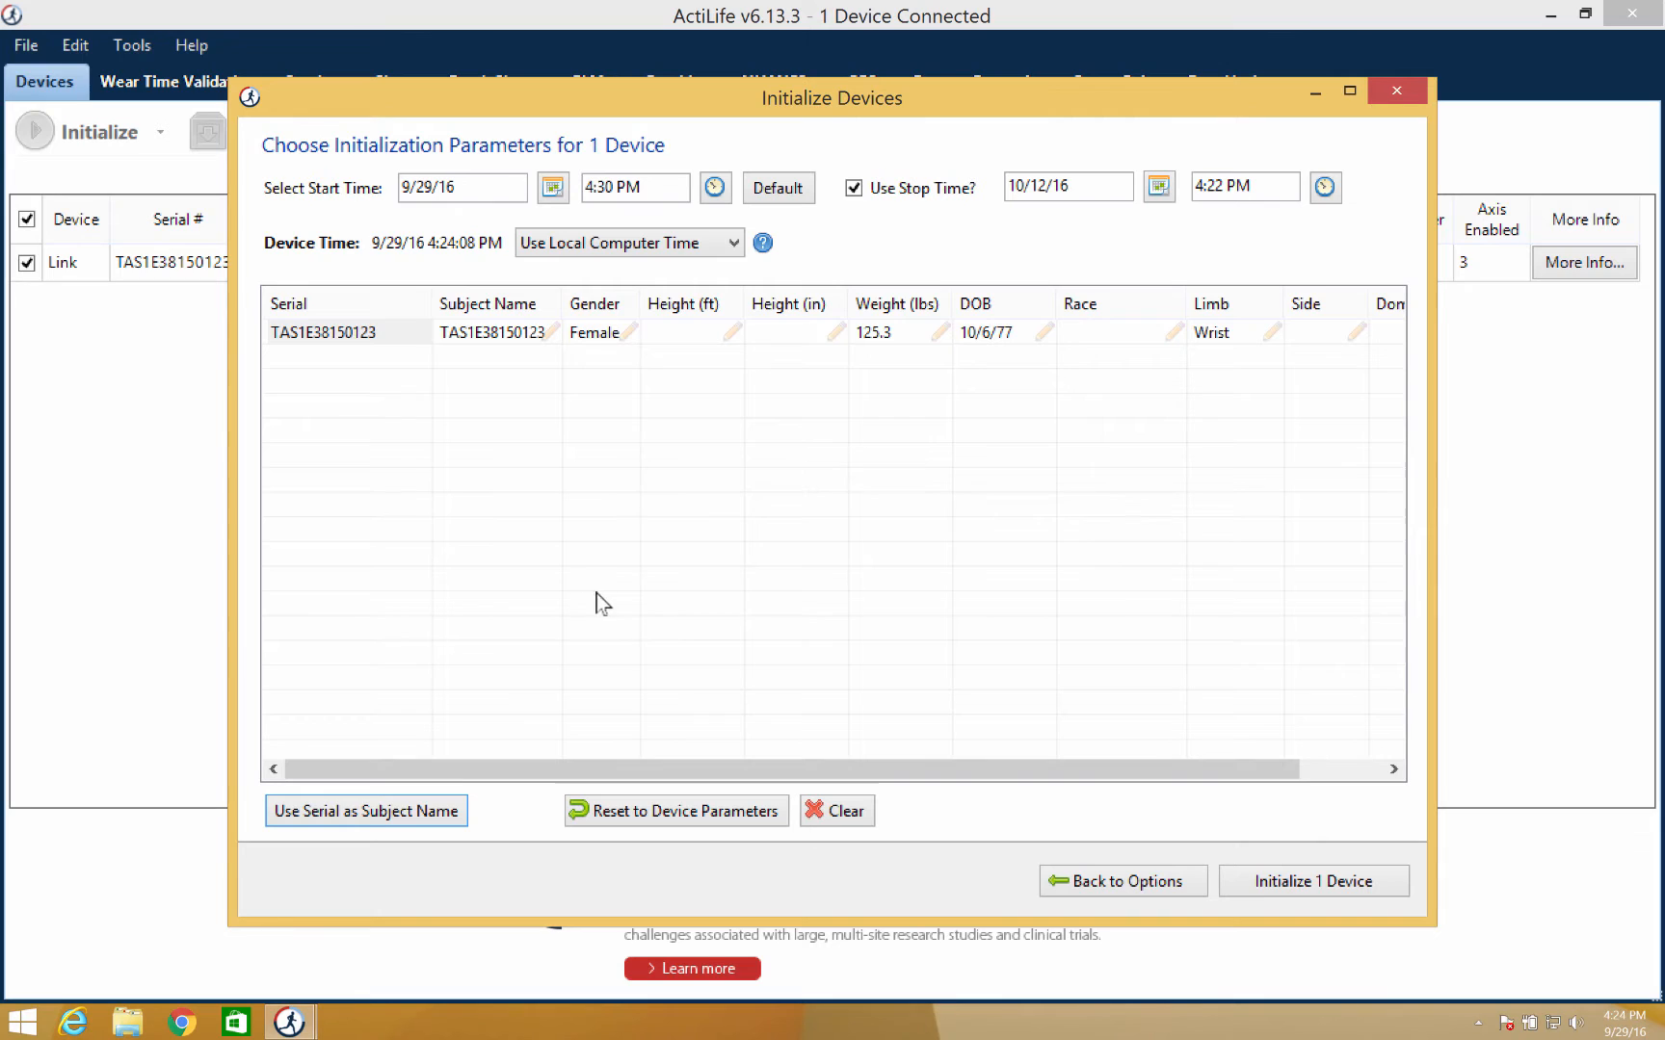
pyautogui.click(1254, 336)
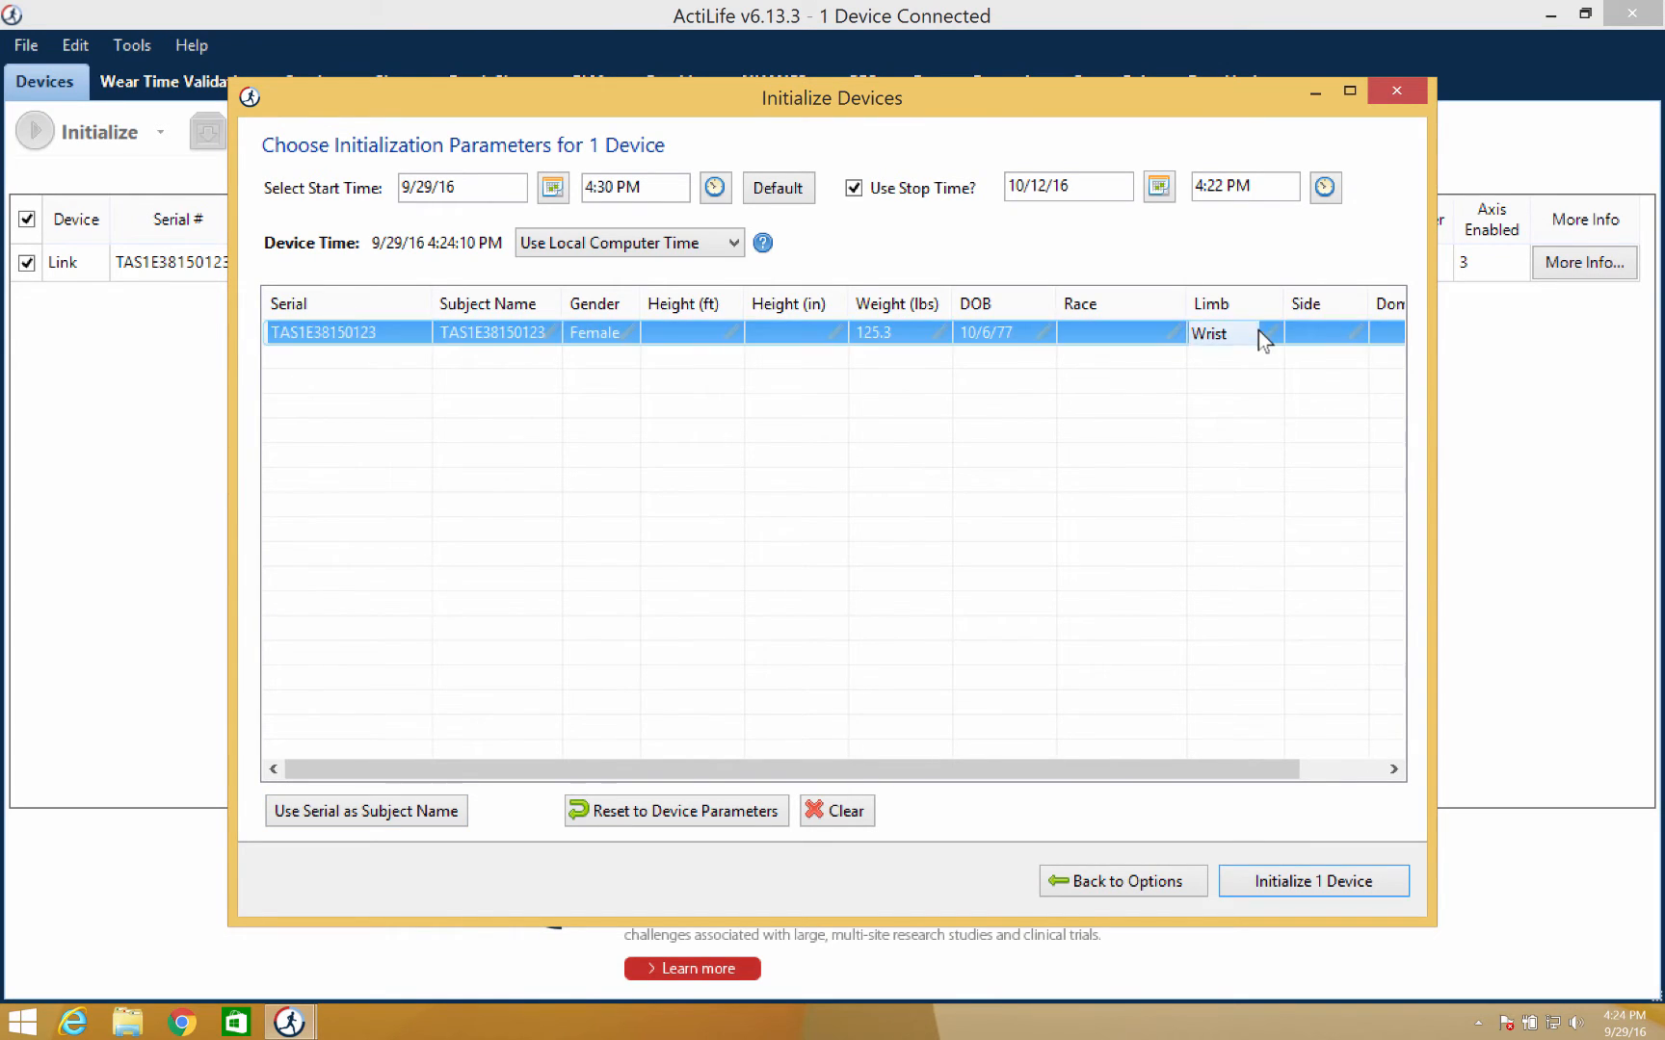
pyautogui.click(1269, 333)
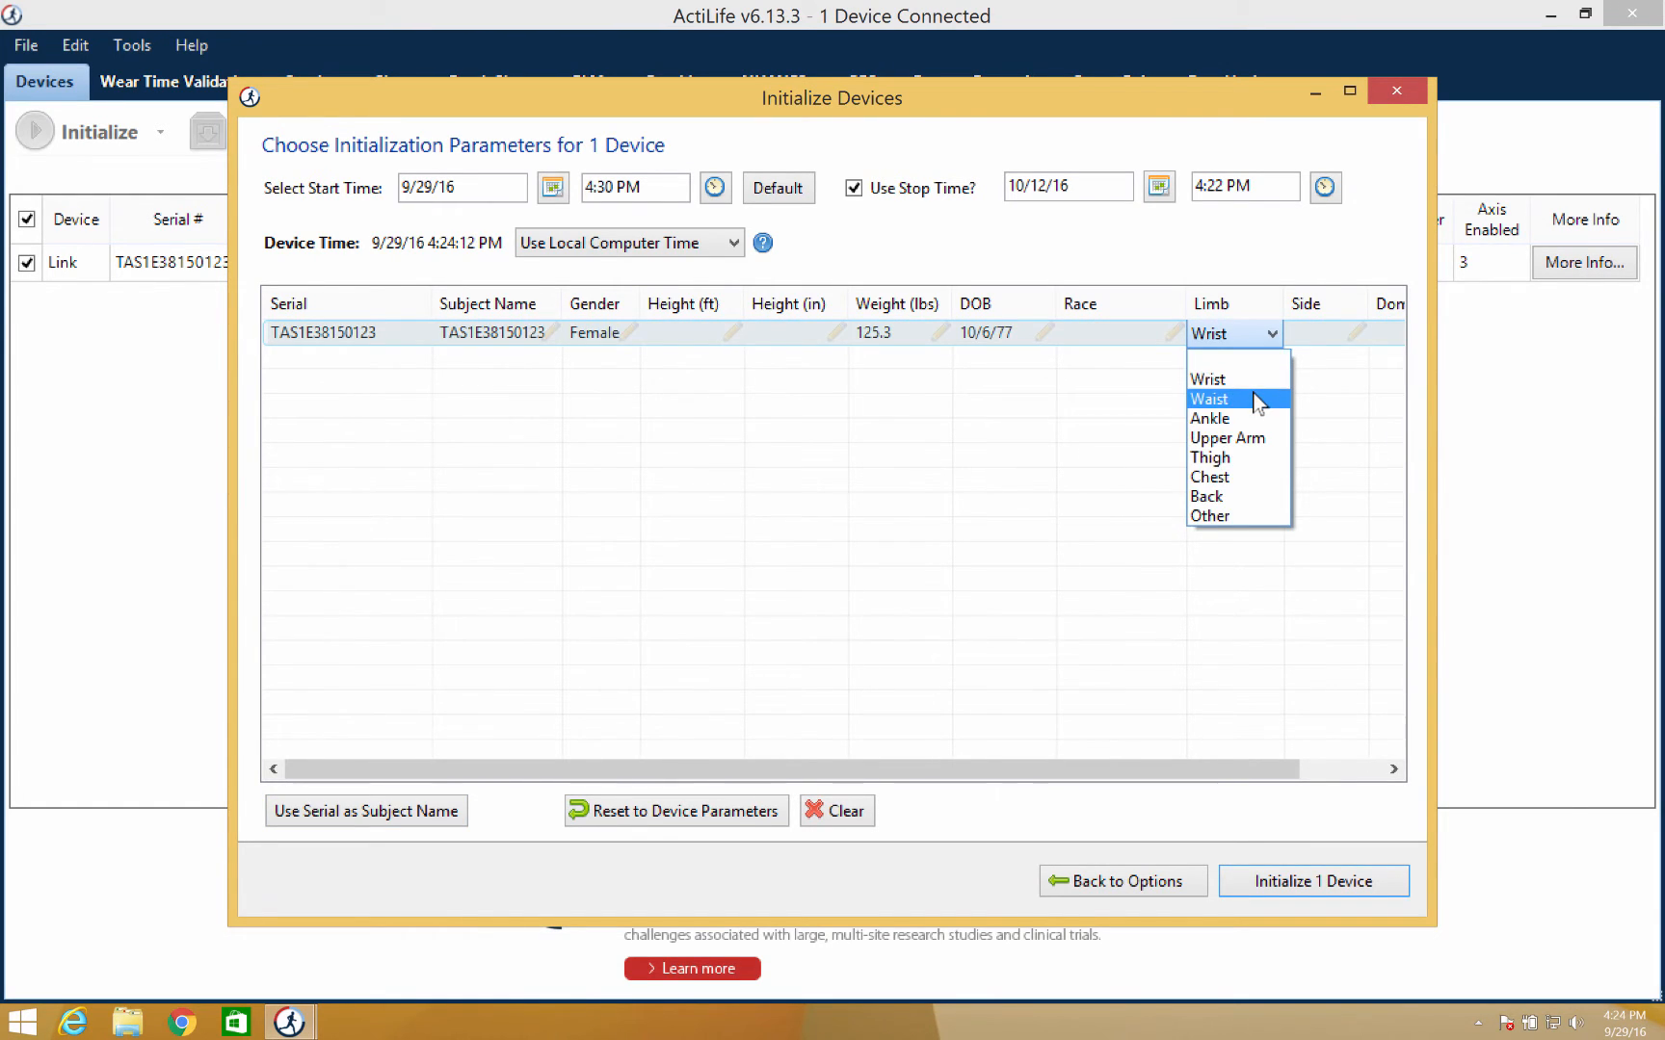
pyautogui.click(1224, 399)
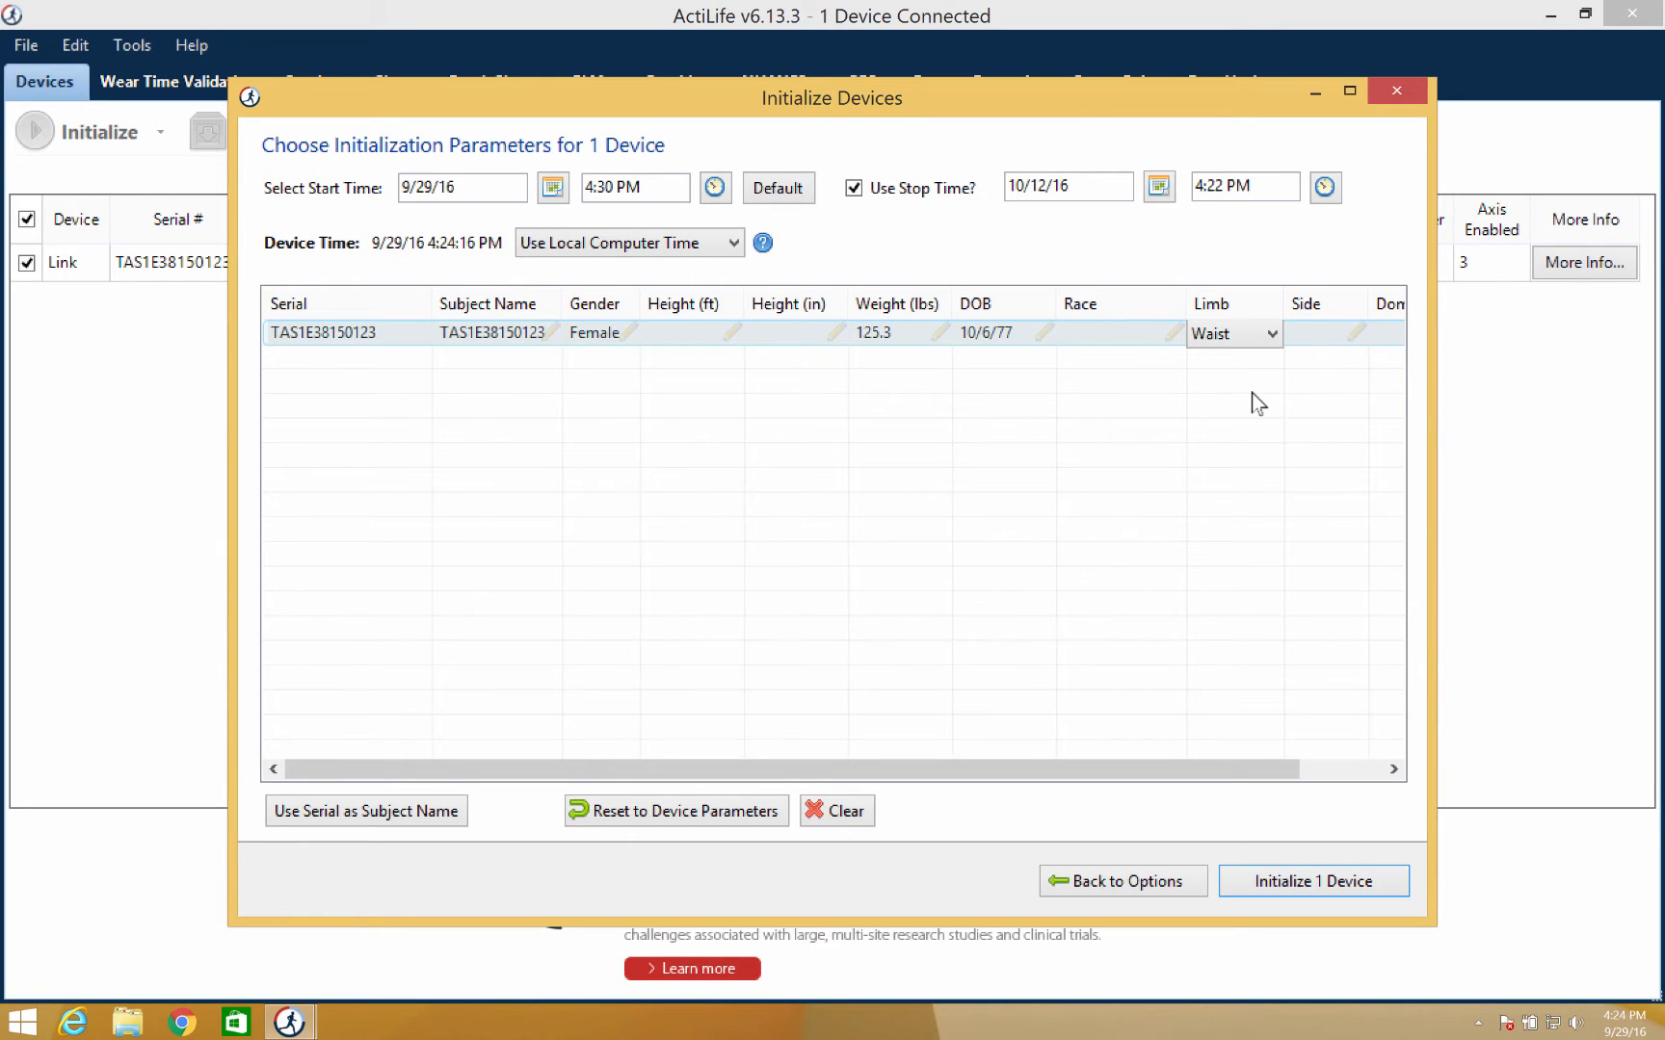
pyautogui.moveTo(1106, 515)
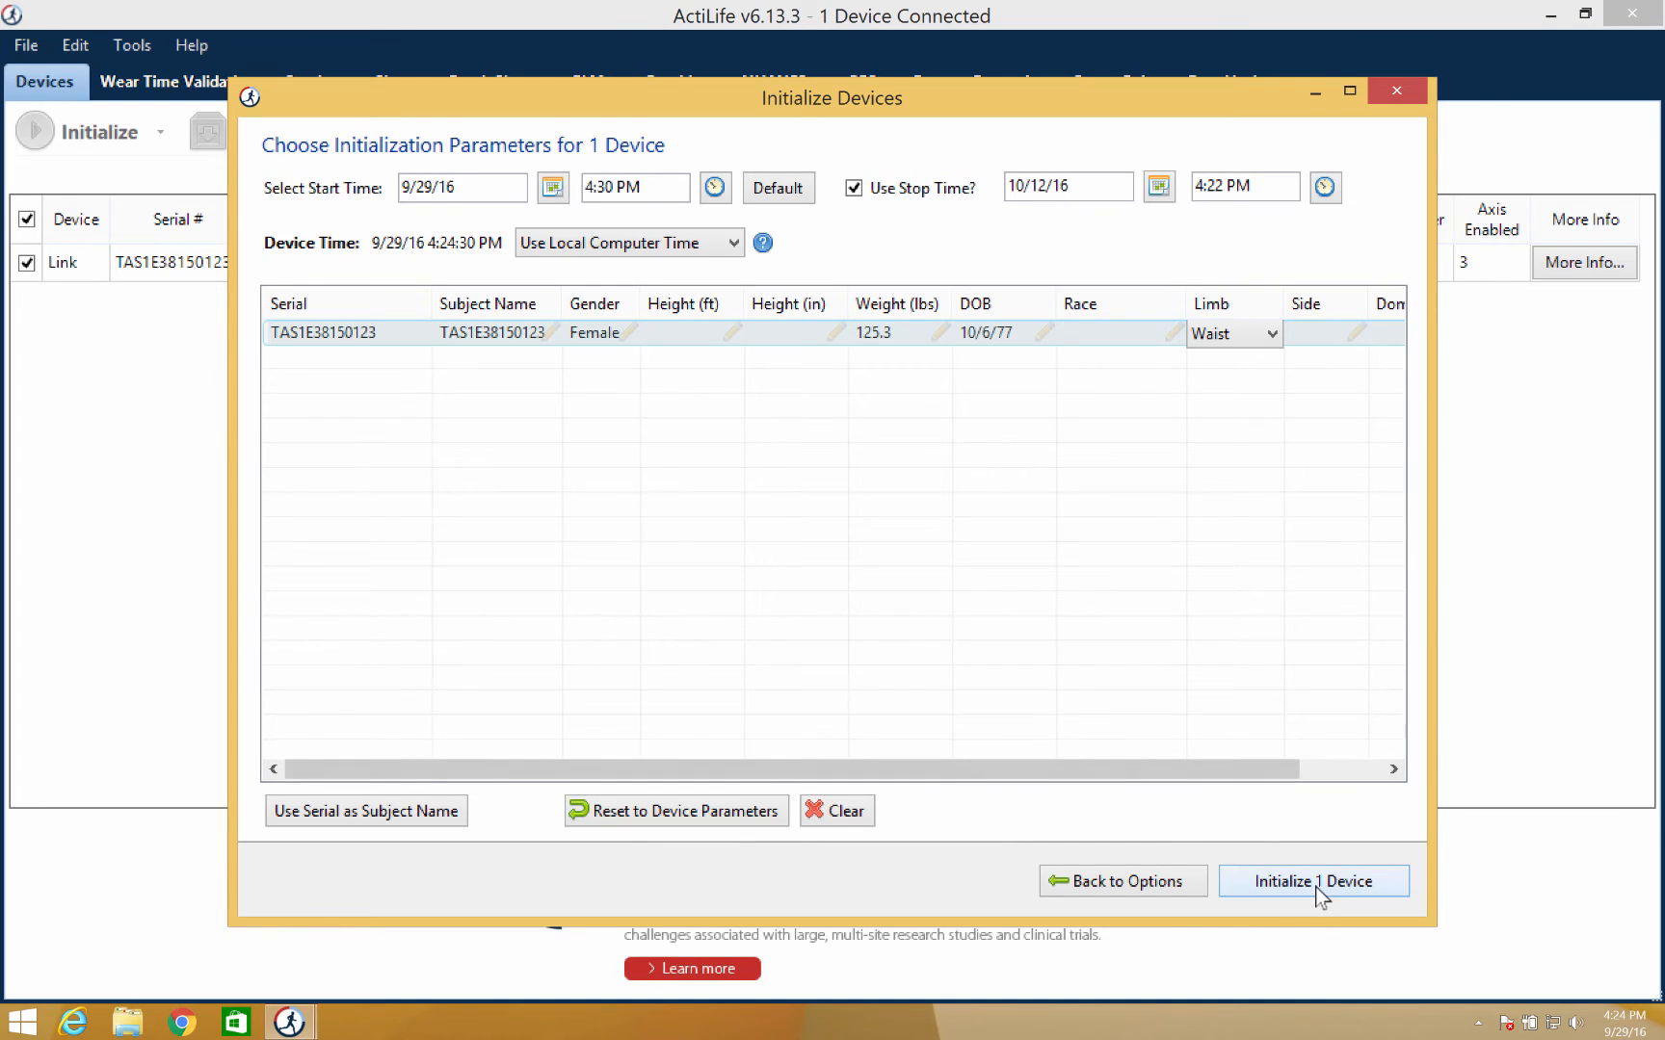
# Step: Initialize the device with these settings
pyautogui.click(328, 333)
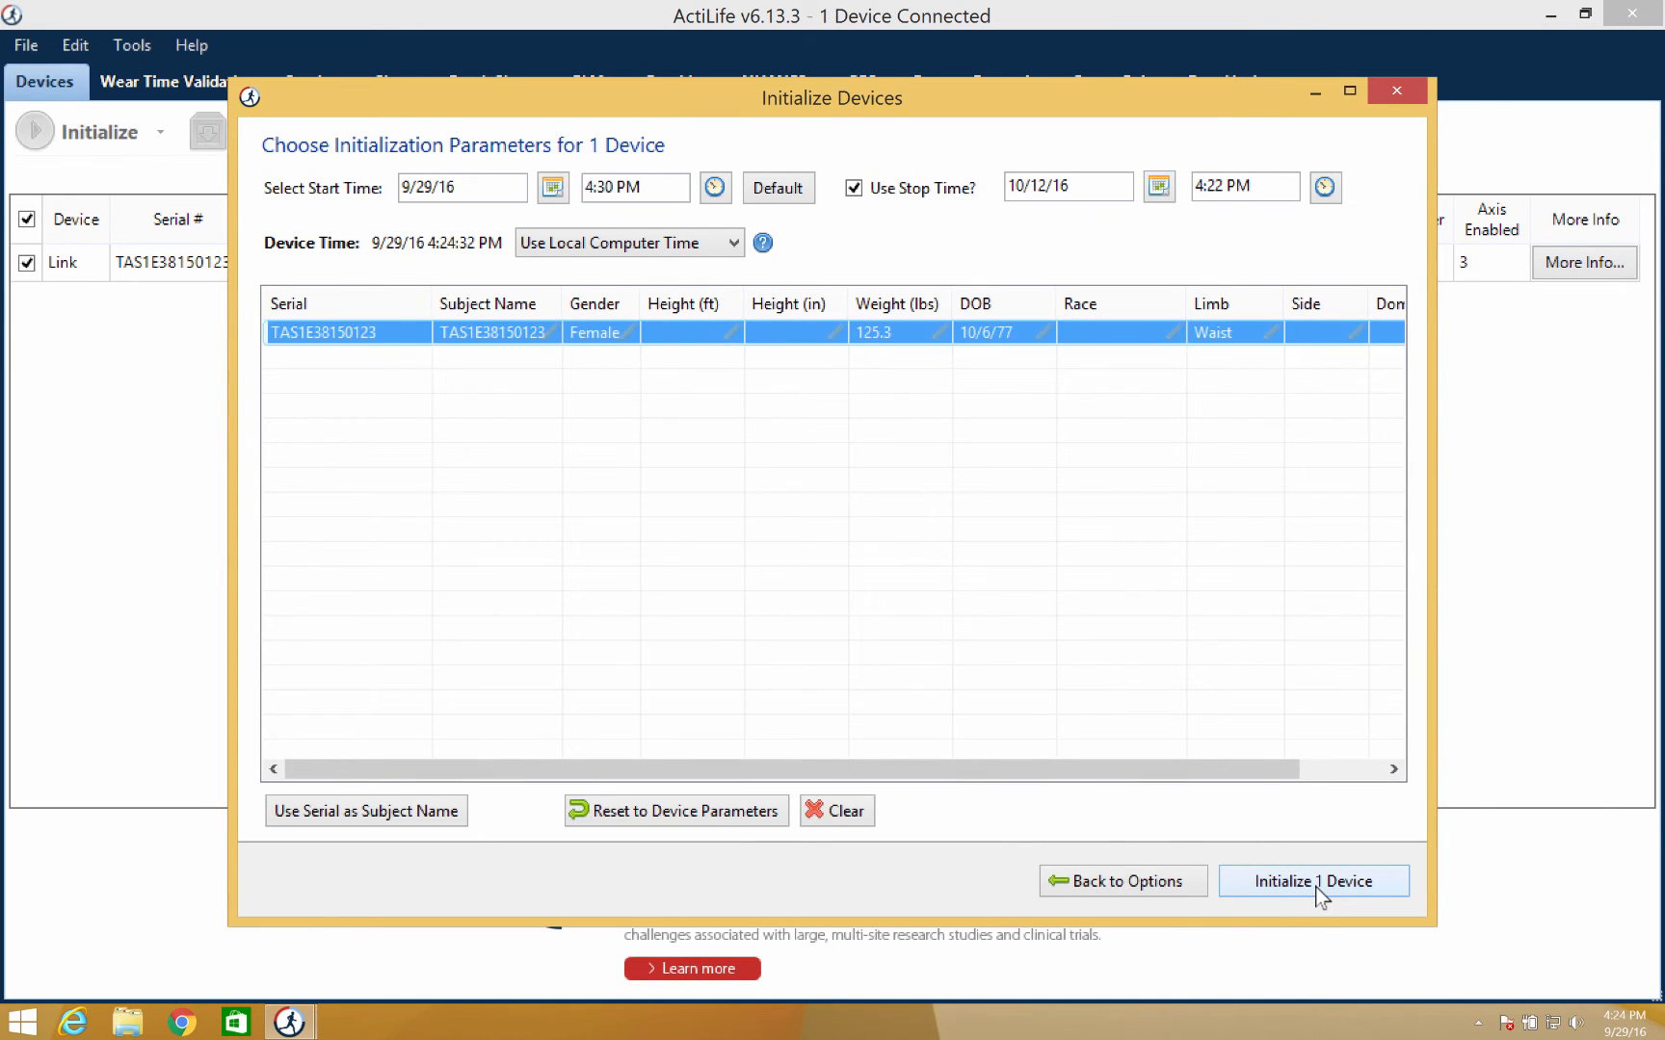
pyautogui.click(1314, 881)
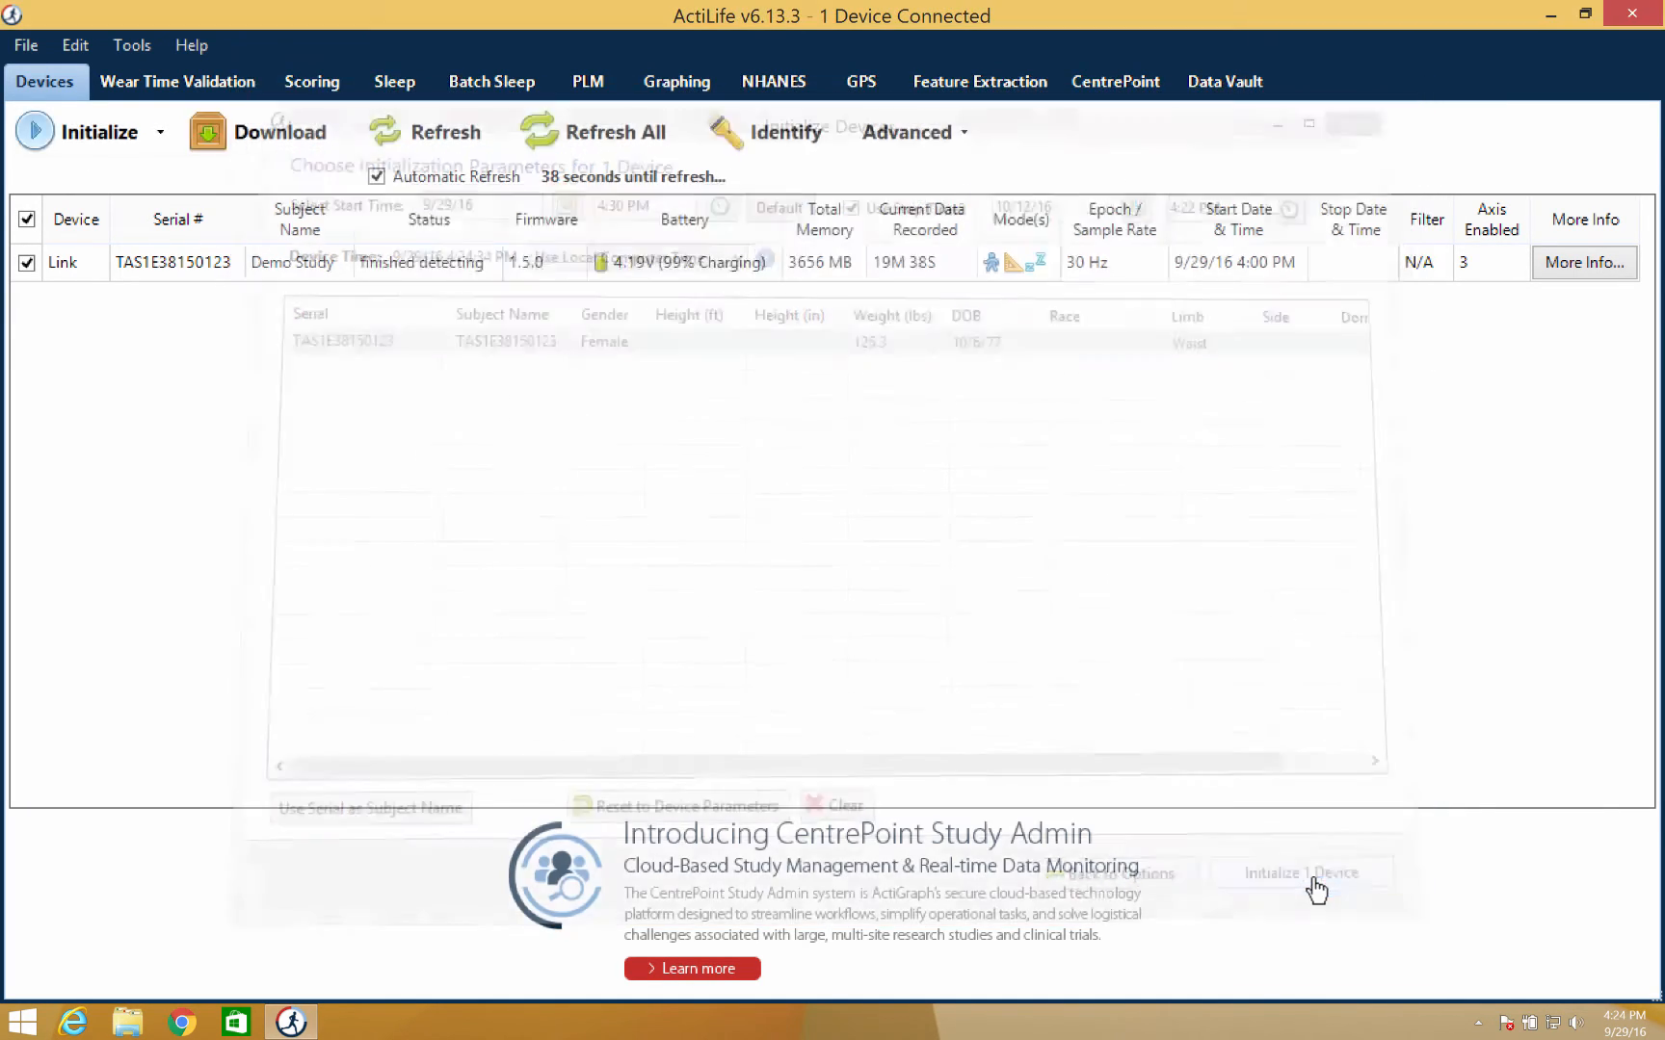